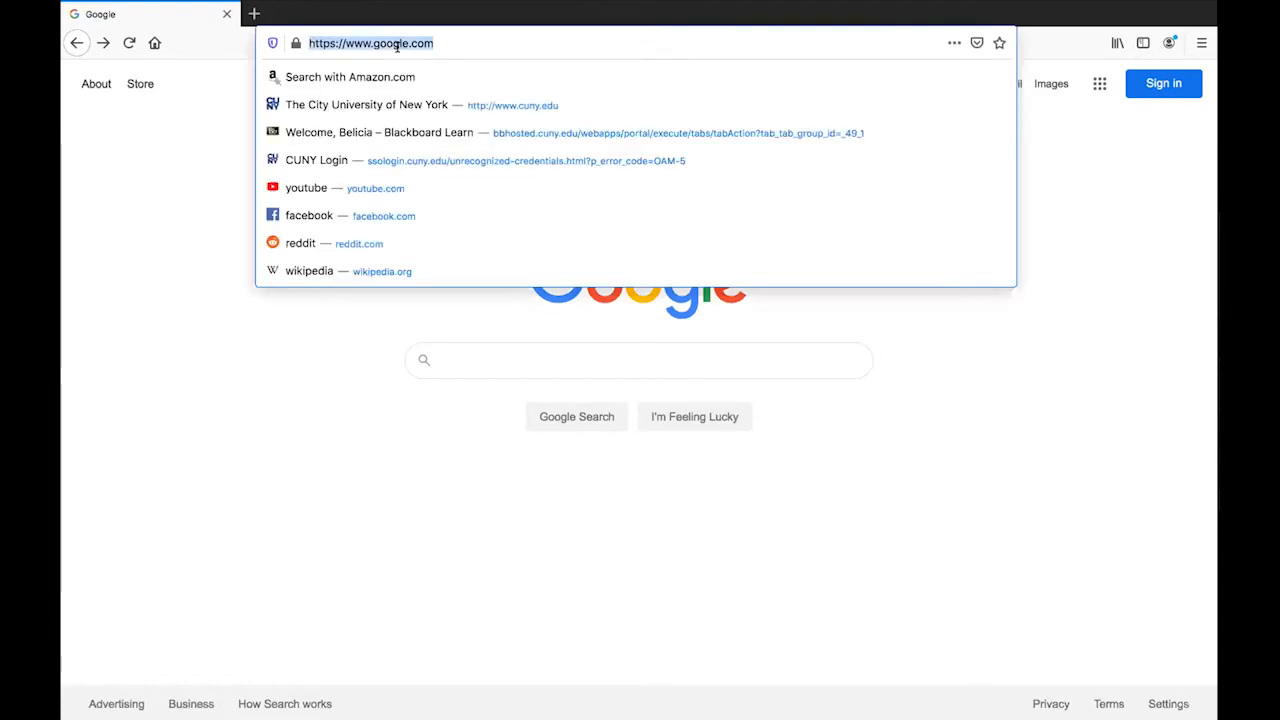
Visit cuny.edu and choose Blackboard from the site's LOGIN options.
type("cuny.edu/")
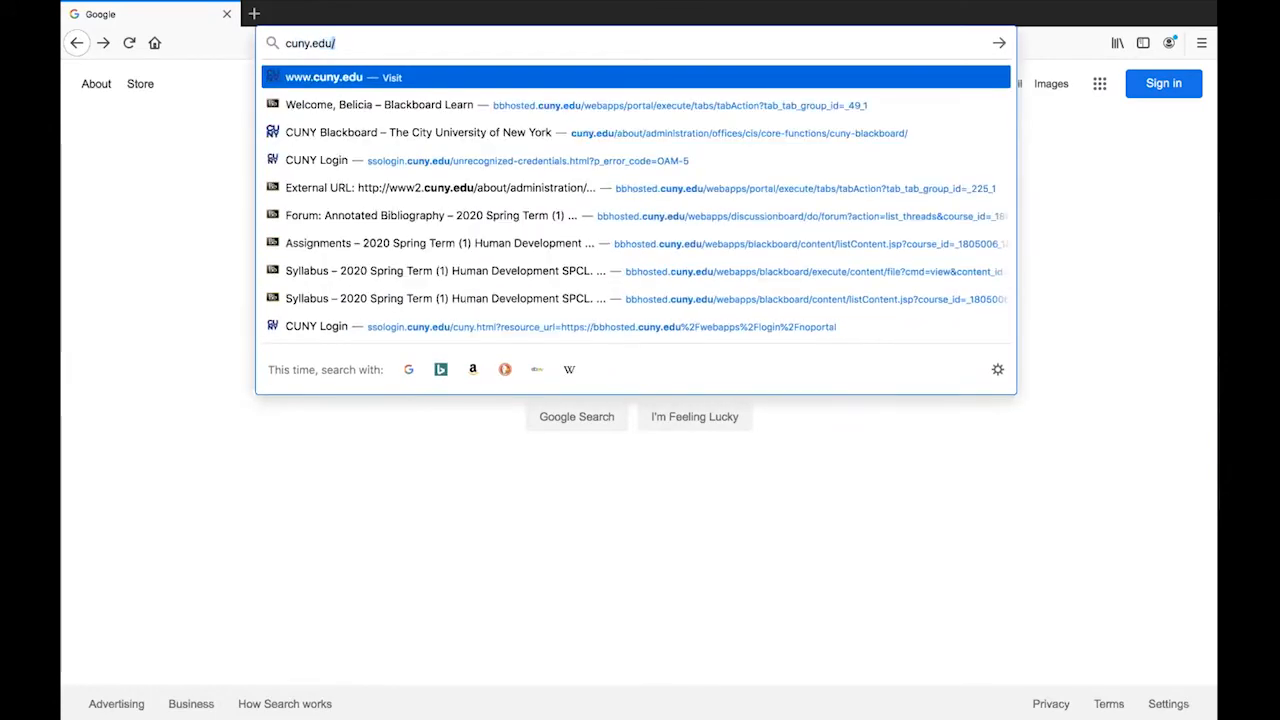
left_click(322, 76)
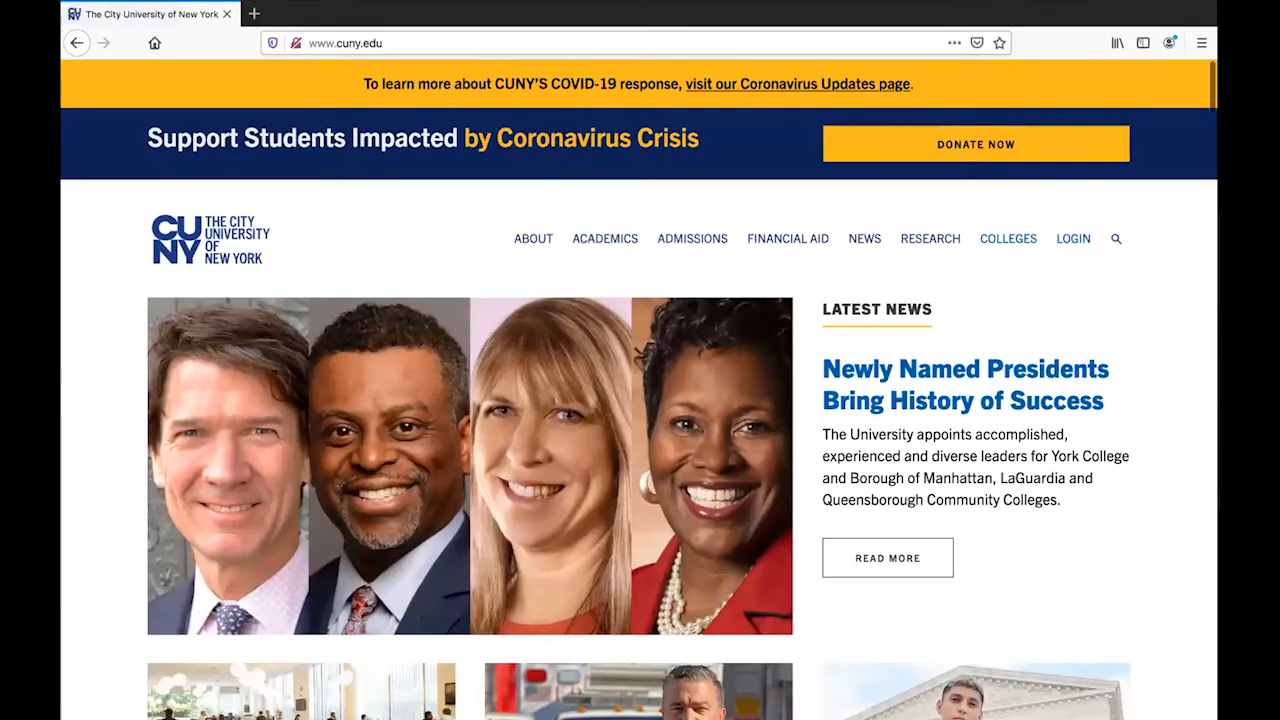
left_click(1072, 238)
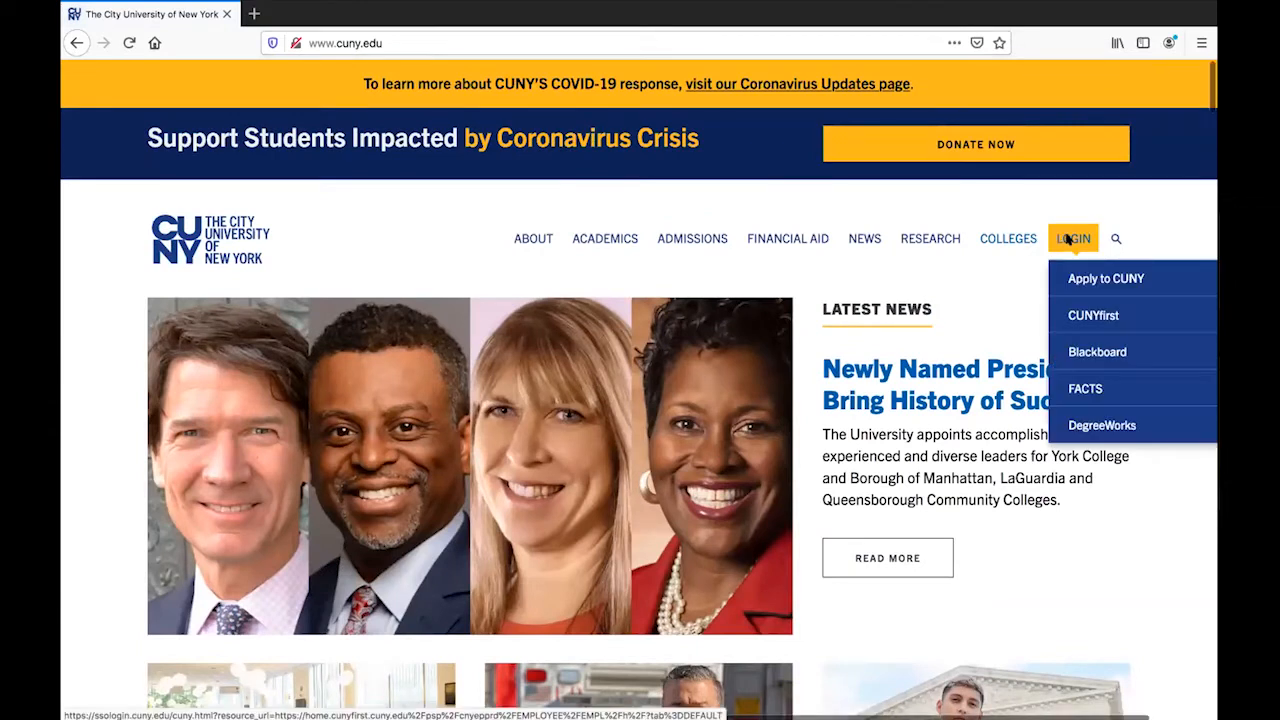
left_click(1096, 352)
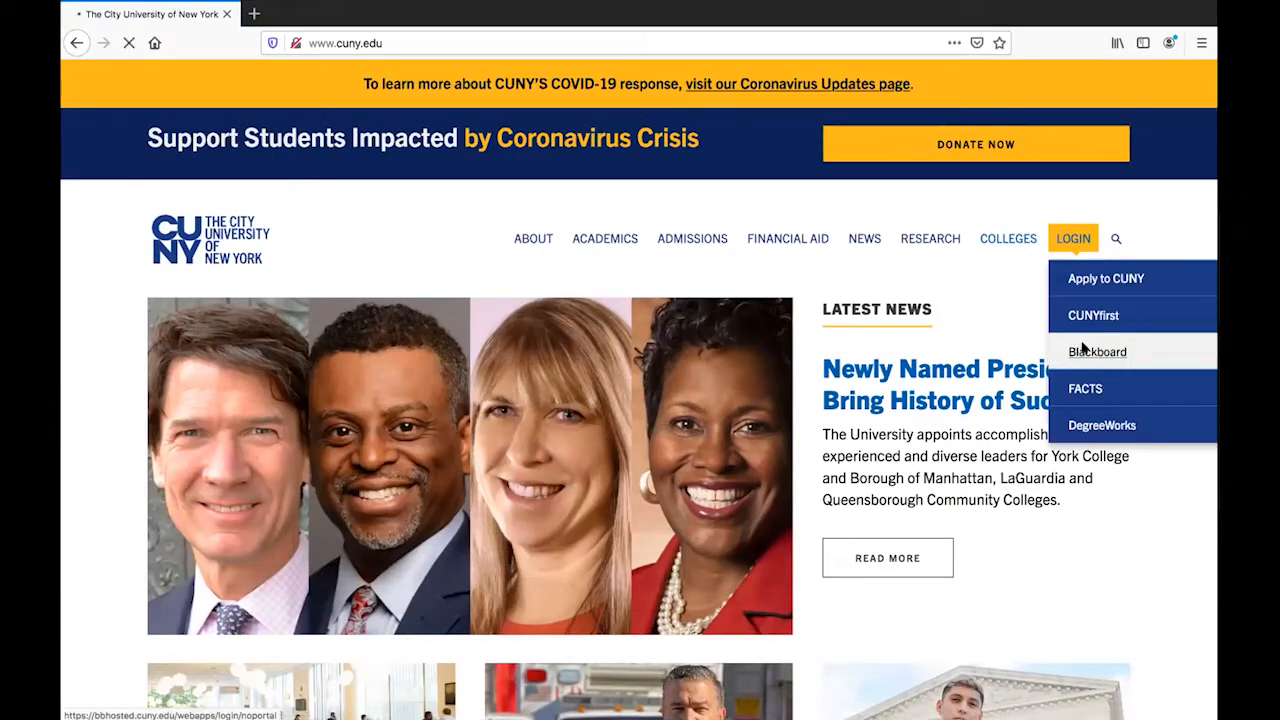
Sign in through CUNY Login with the saved username and the account password.
left_click(1096, 352)
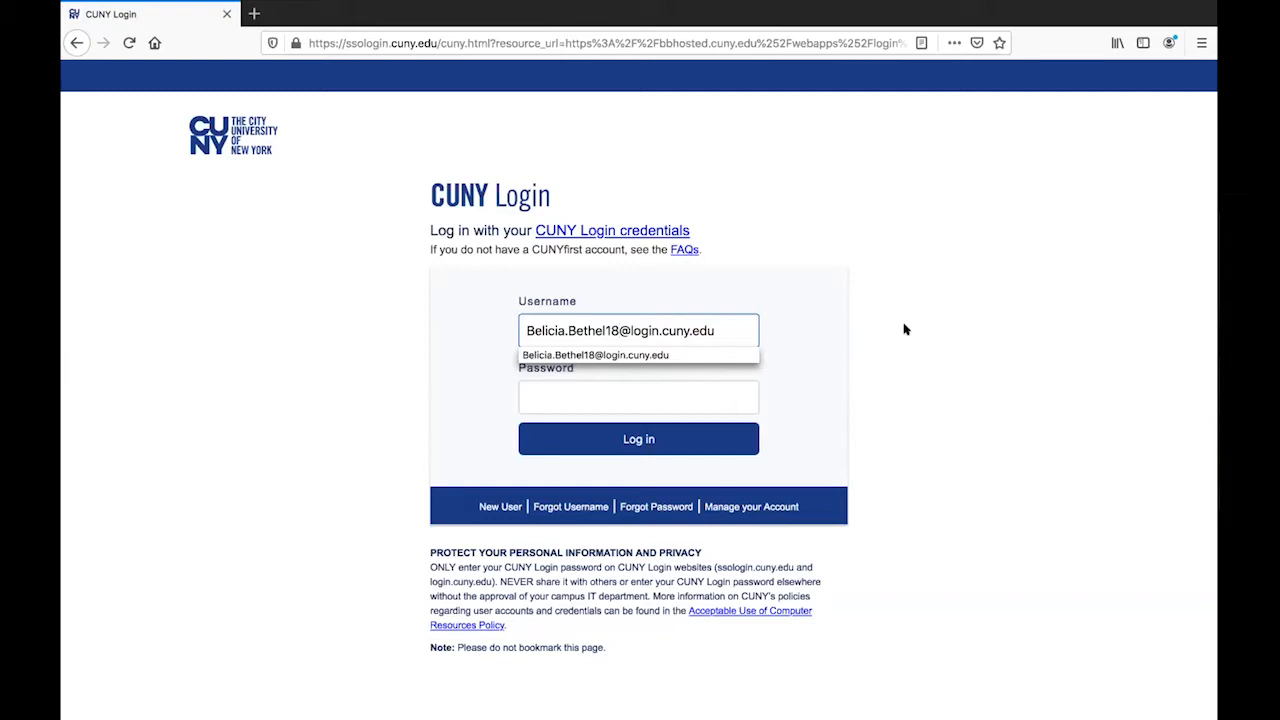
mouse_move(810, 288)
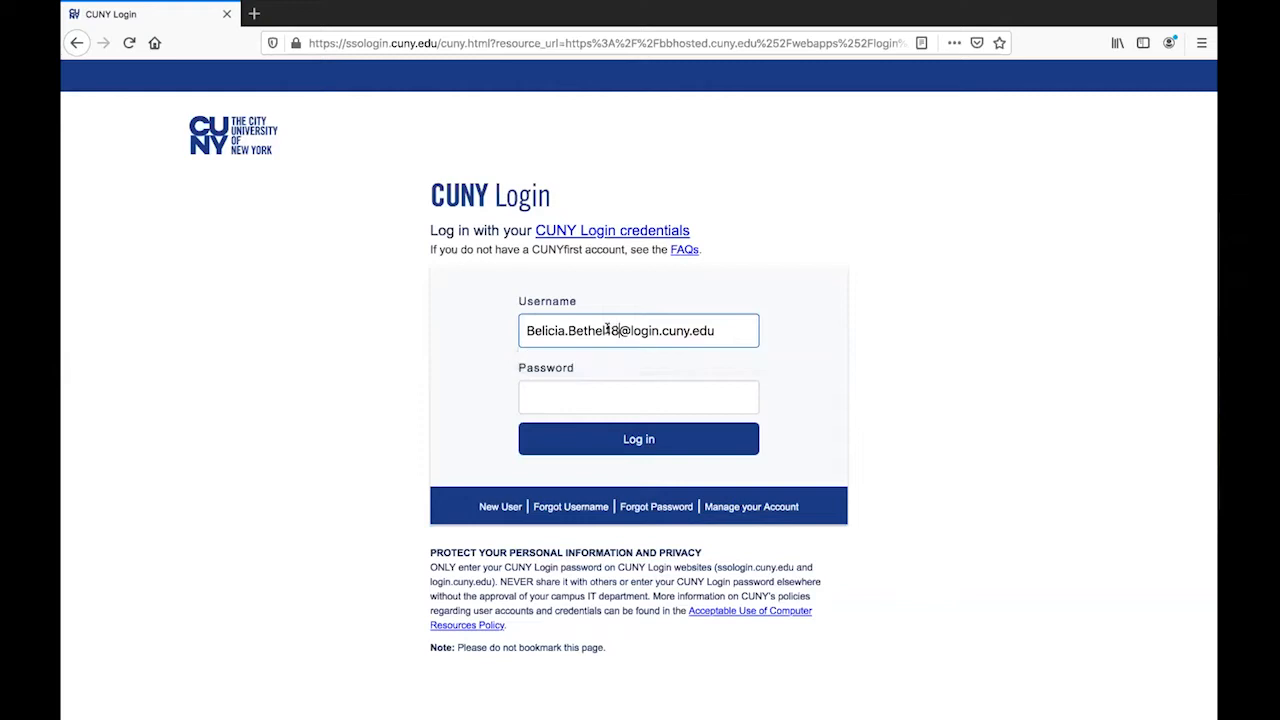
left_click(638, 396)
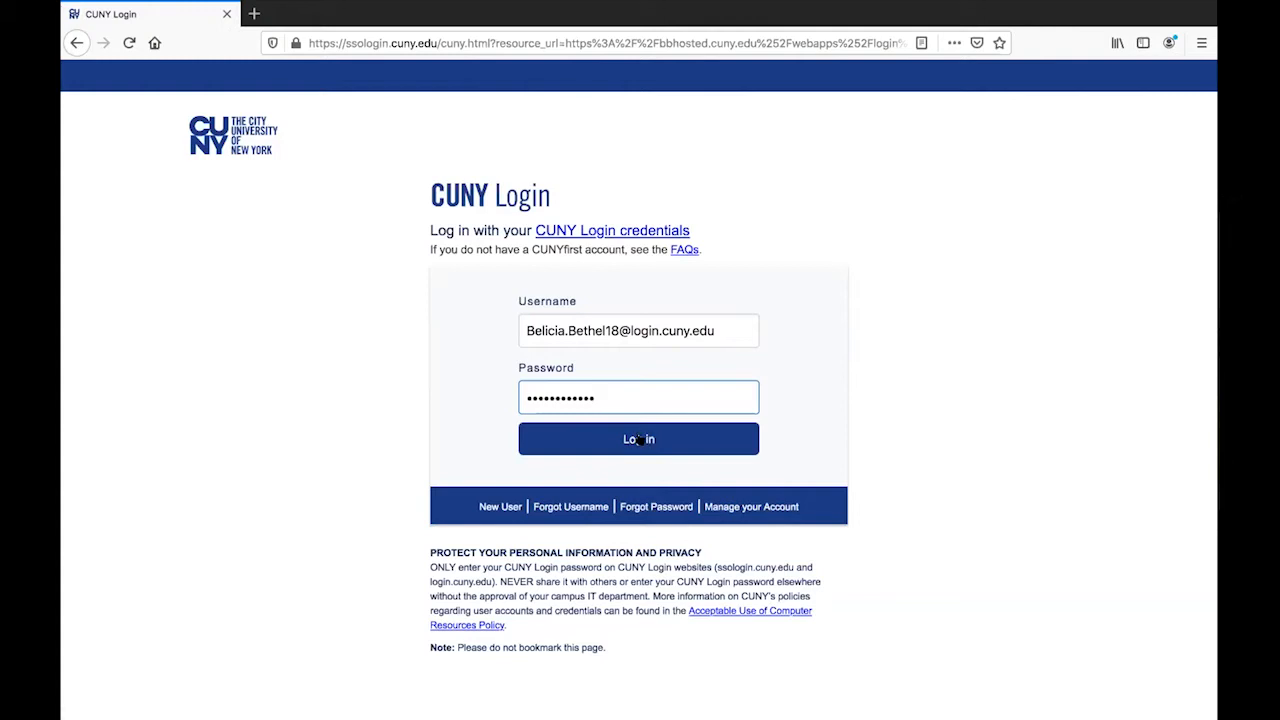
left_click(638, 440)
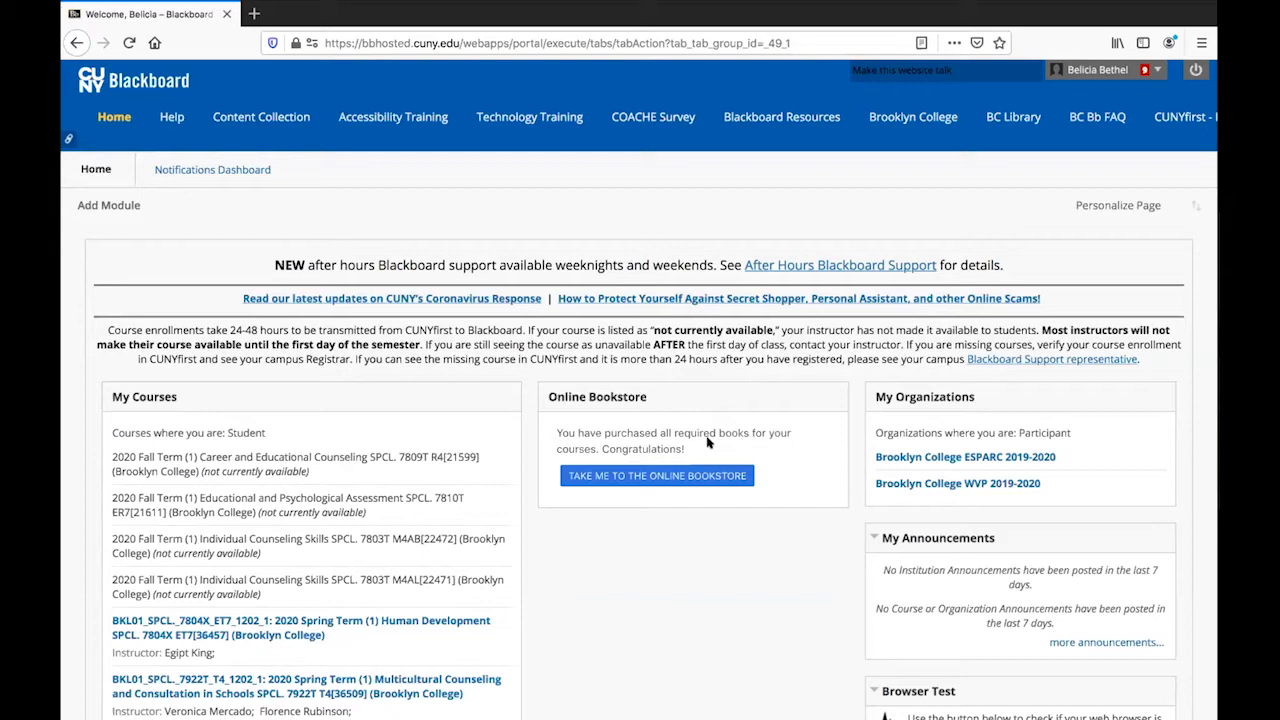
mouse_move(594, 592)
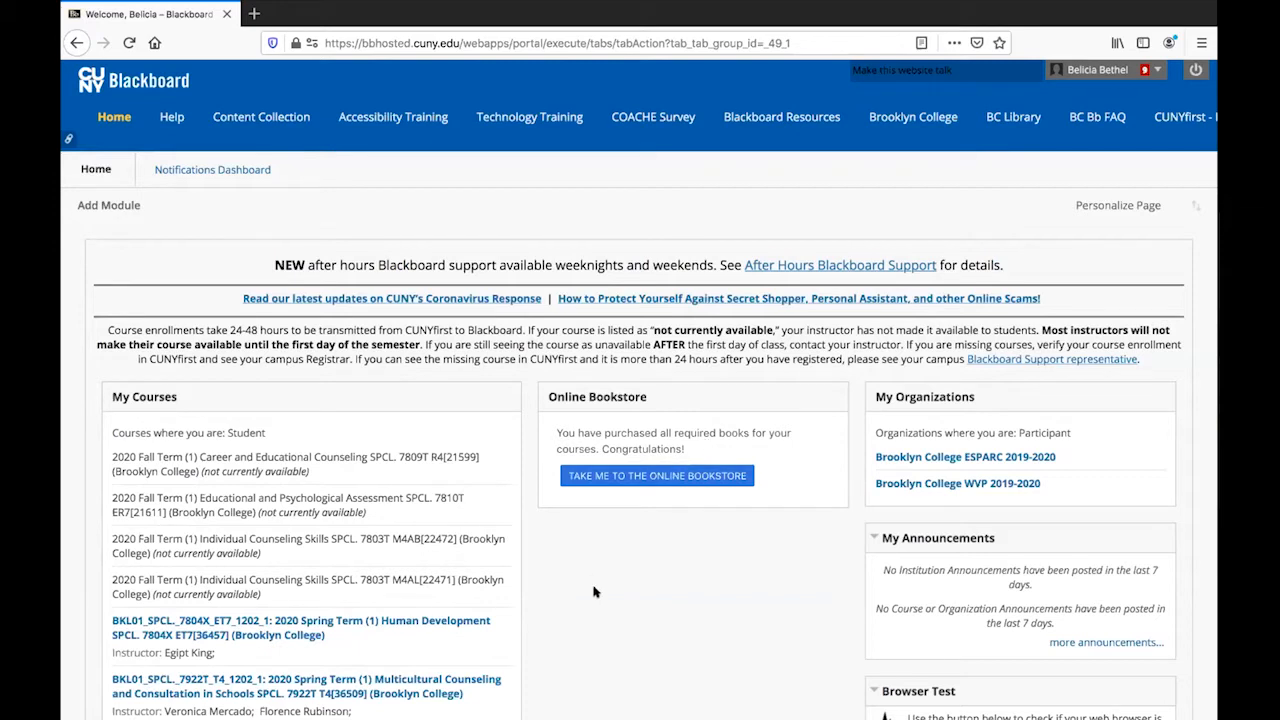
Reach the Tools module on the home page and choose Update Email.
scroll("down", 3)
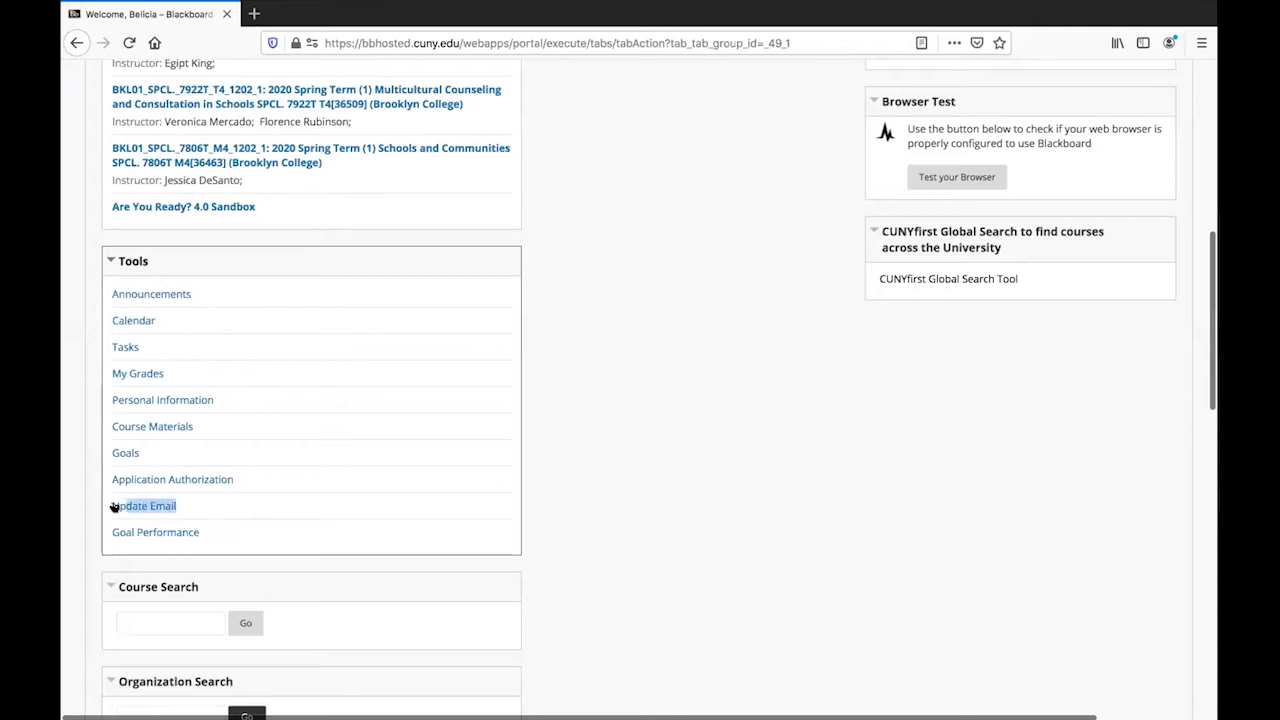
left_click(144, 504)
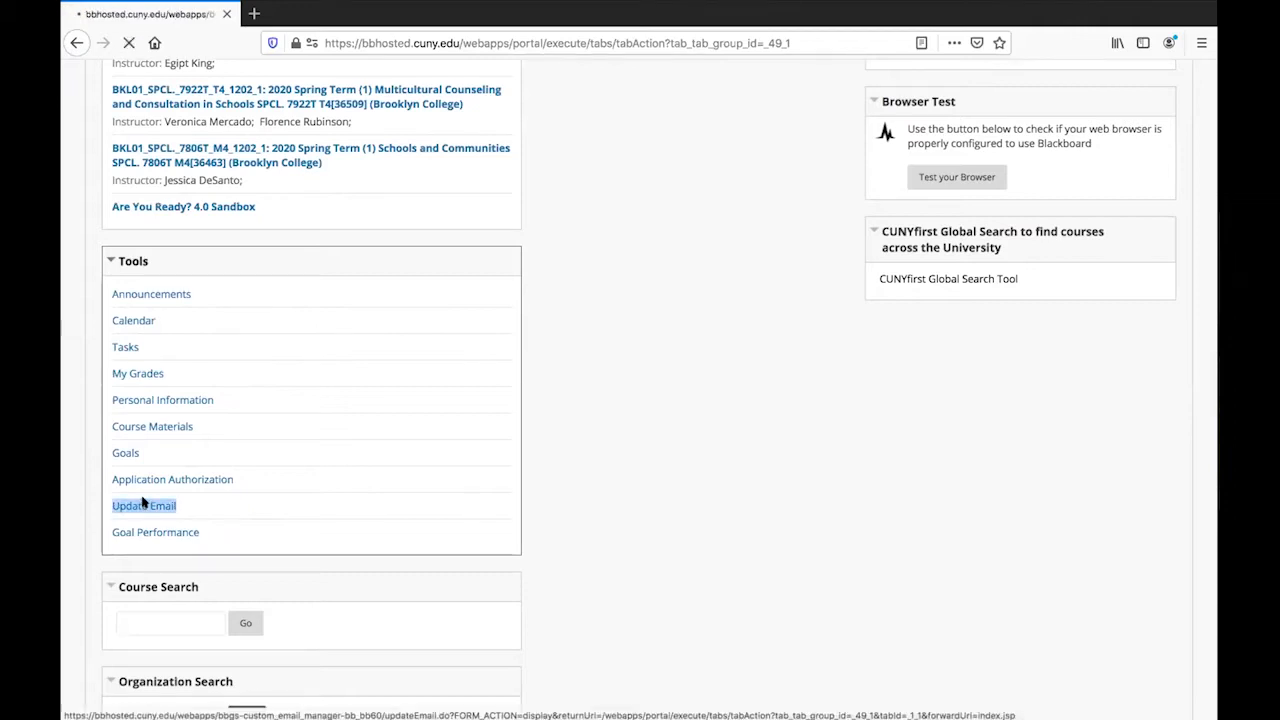
left_click(144, 504)
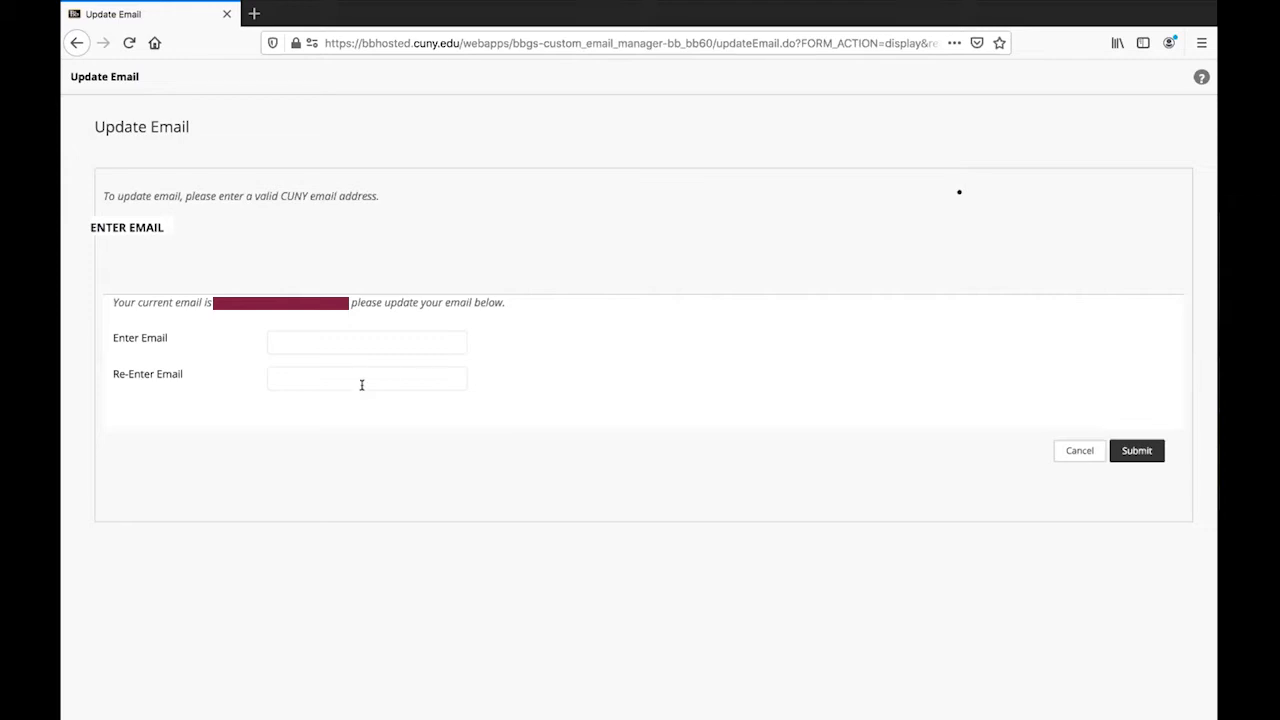
left_click(1136, 450)
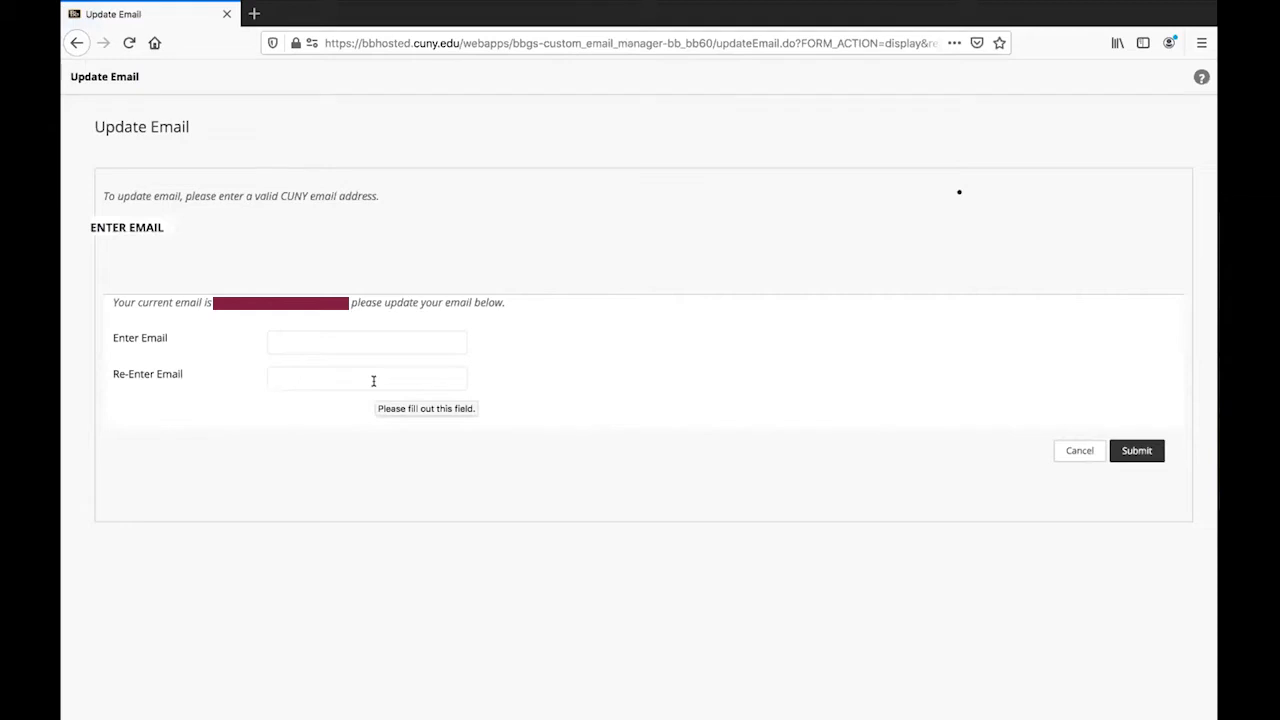
left_click(368, 378)
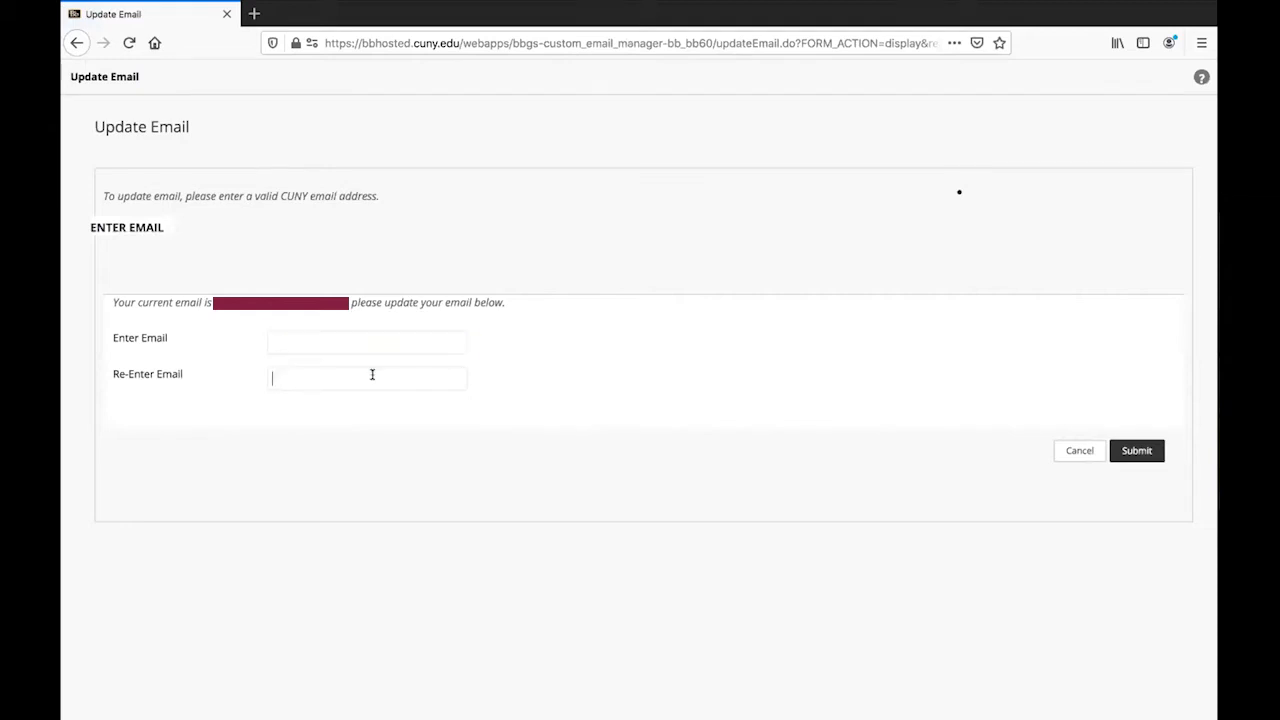
left_click(366, 378)
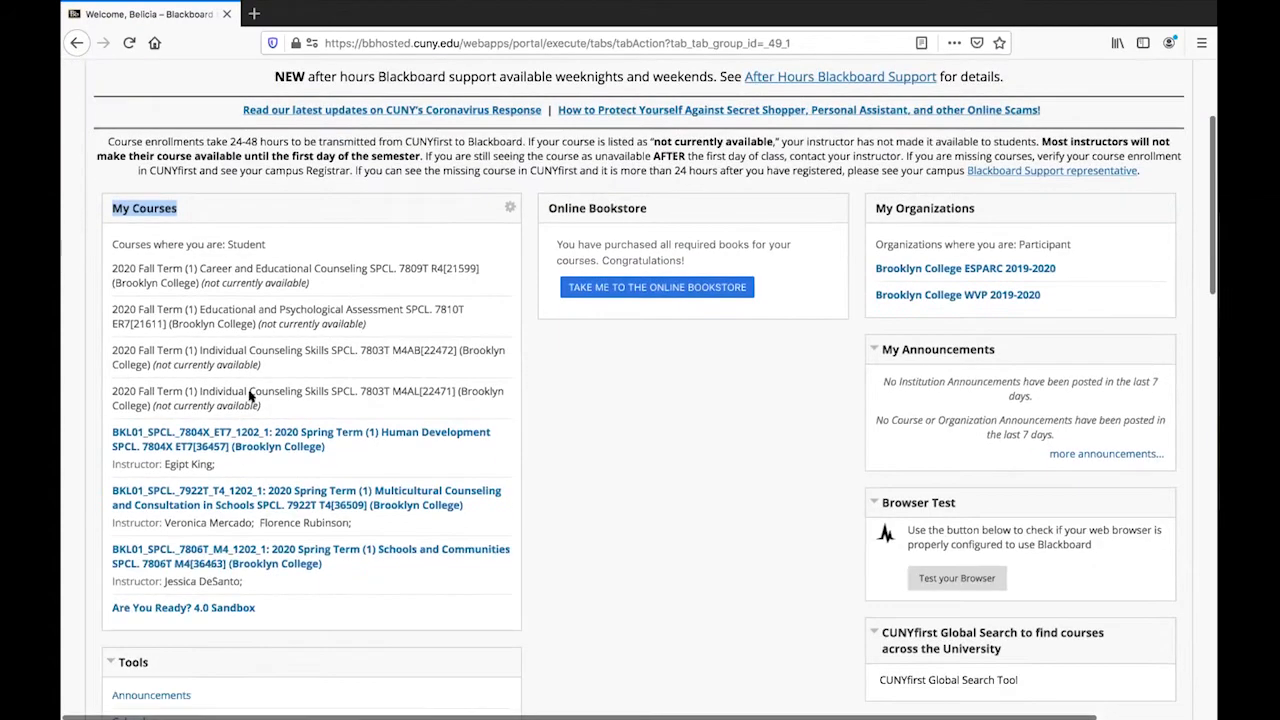
Choose the 2020 Spring Human Development course from the My Courses list.
scroll("down", 3)
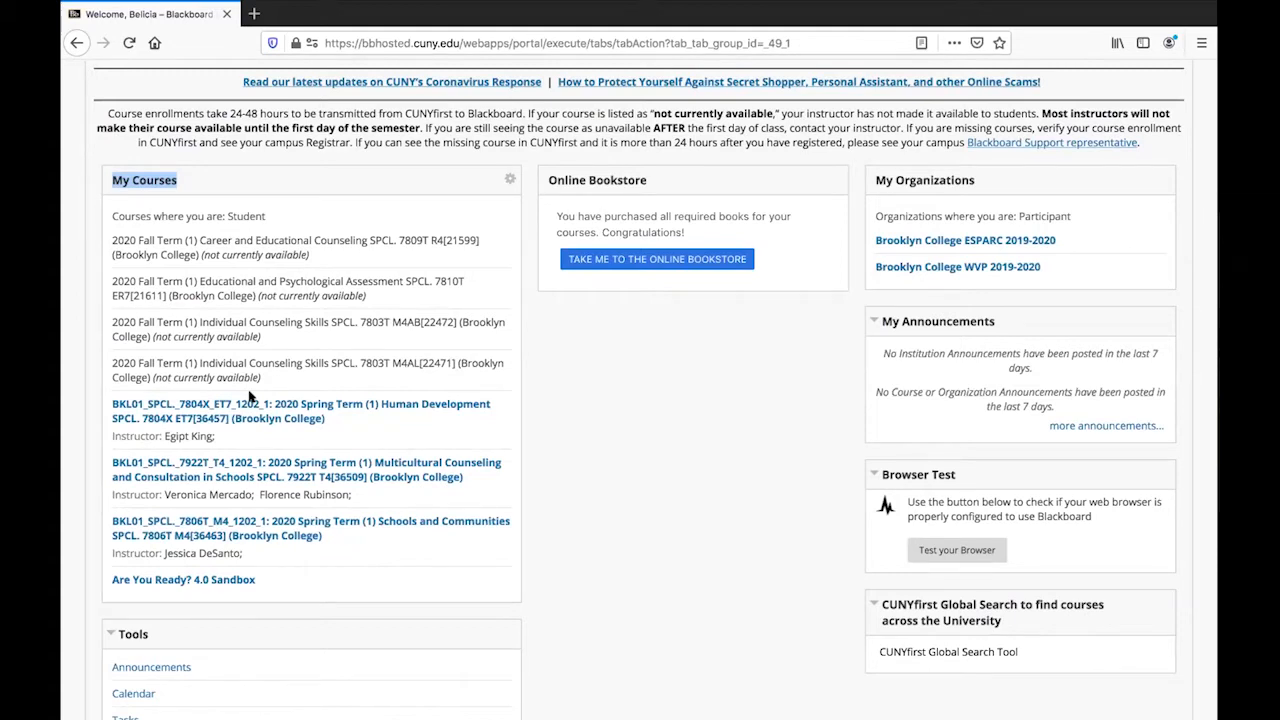
mouse_move(490, 390)
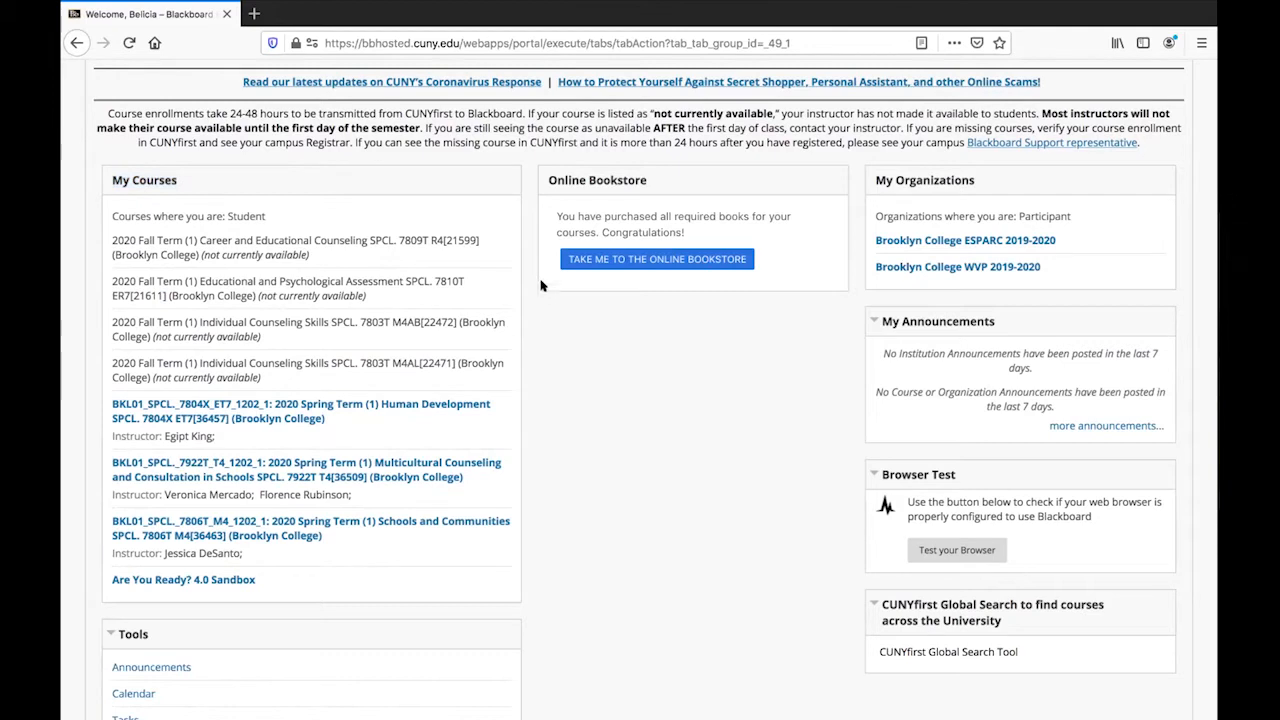
scroll("down", 3)
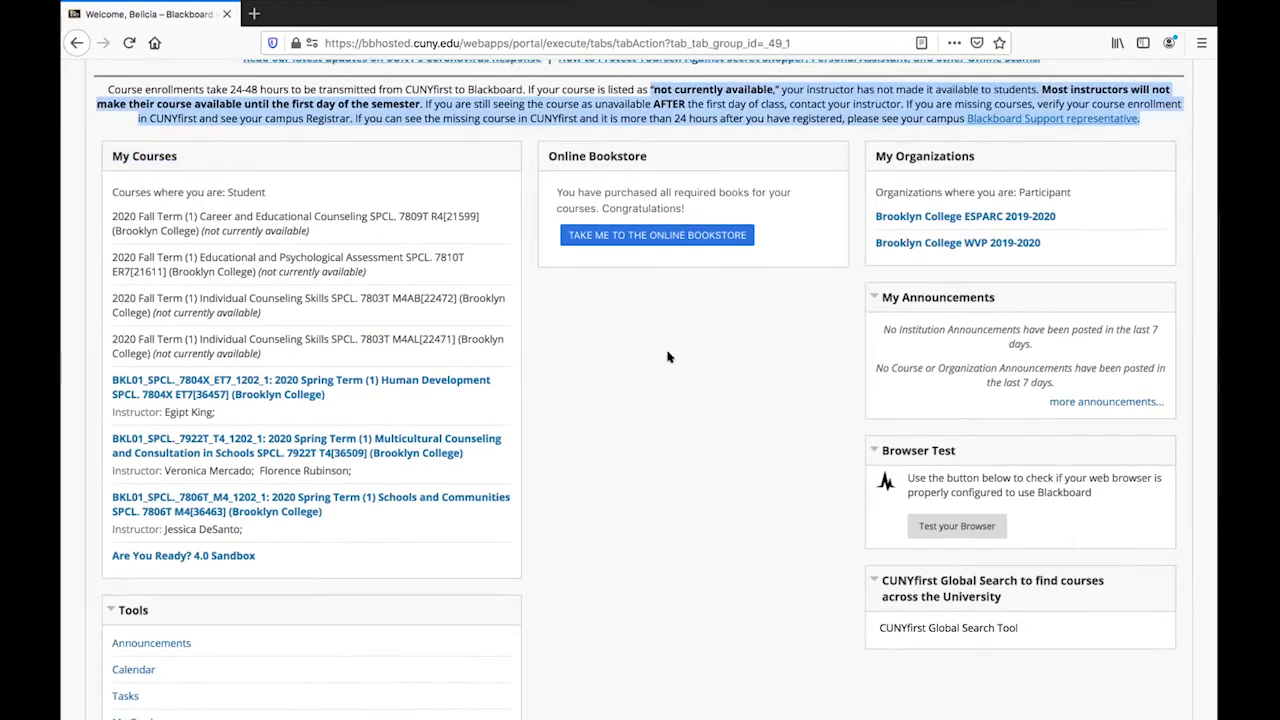
mouse_move(290, 380)
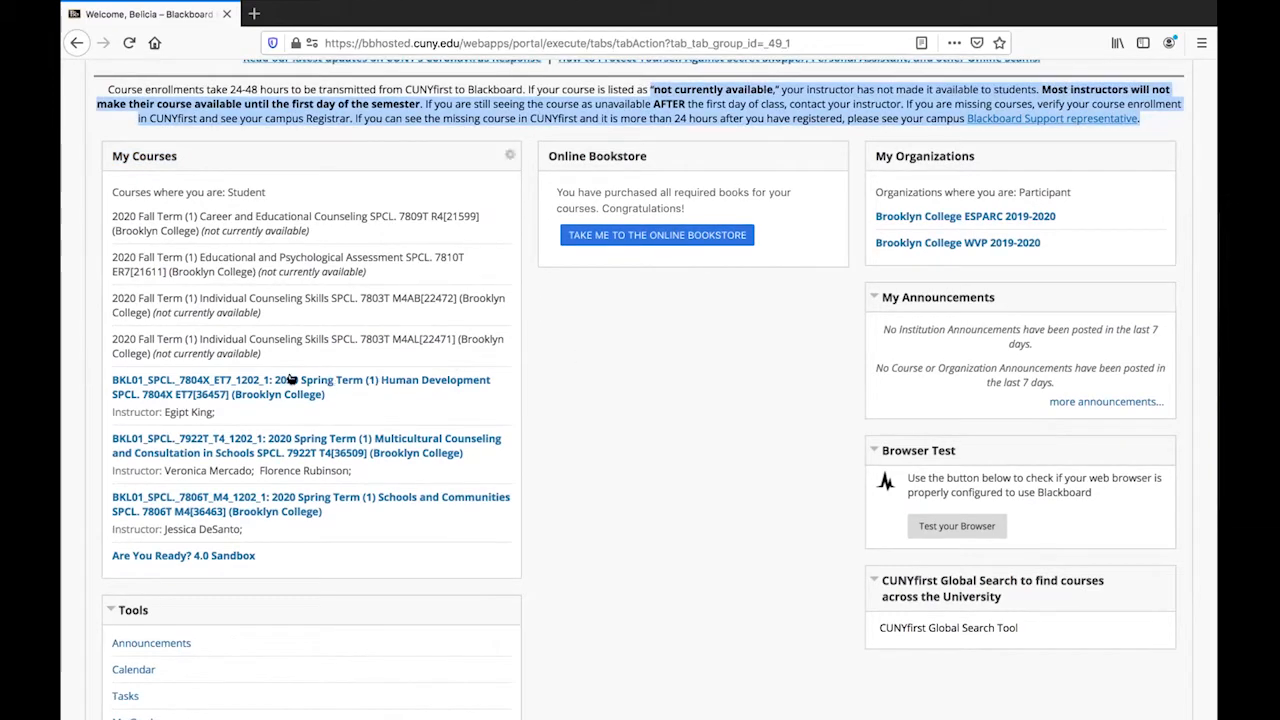
left_click(300, 380)
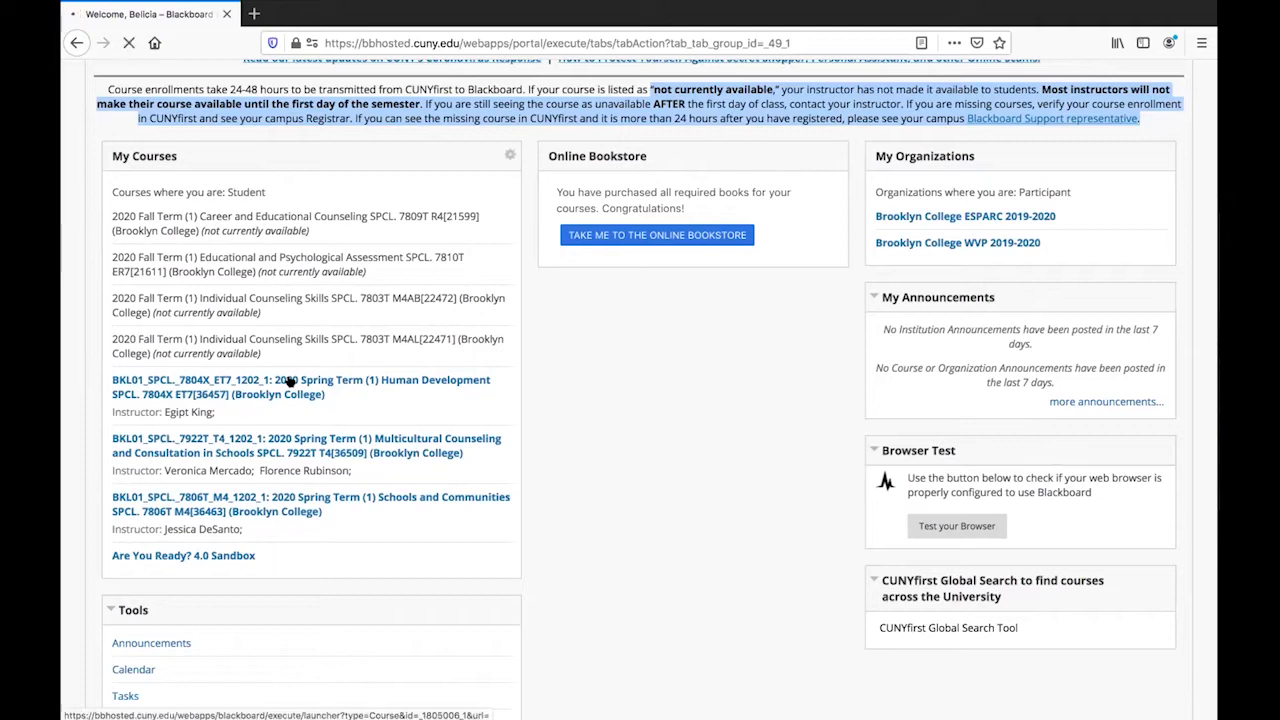
Land on the course's Announcements page and choose Syllabus from the course menu.
left_click(300, 386)
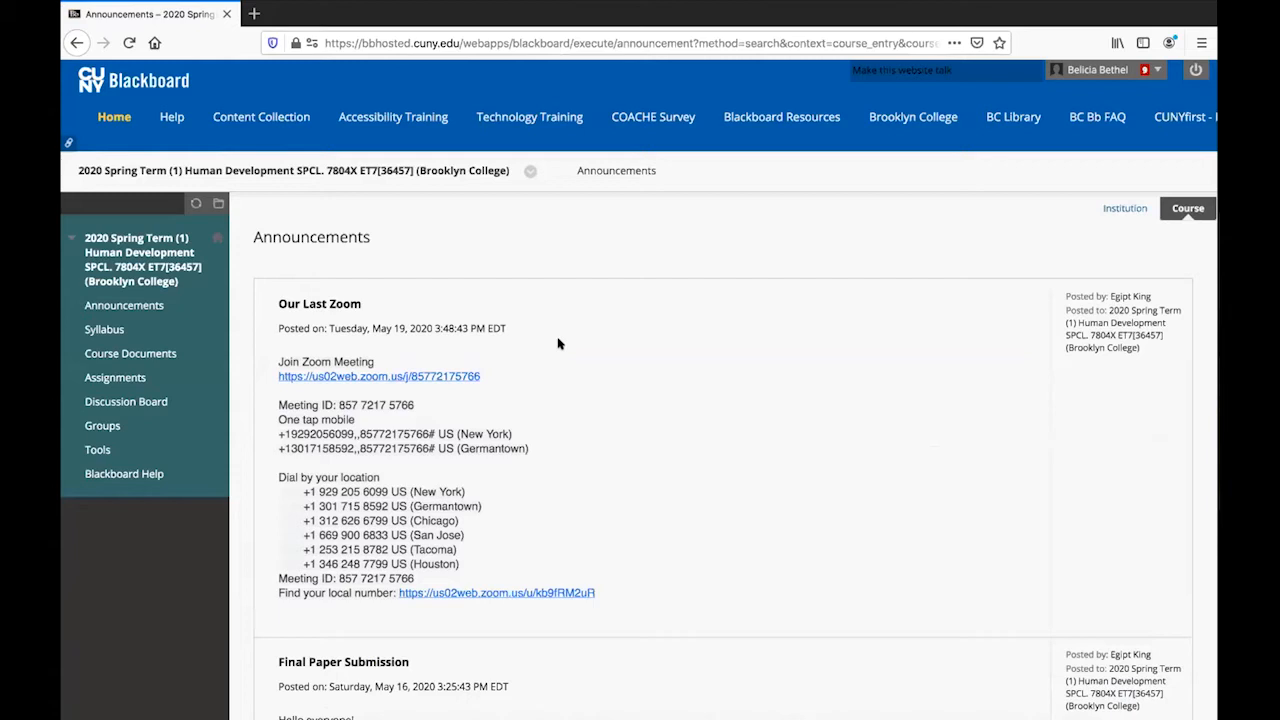
mouse_move(462, 304)
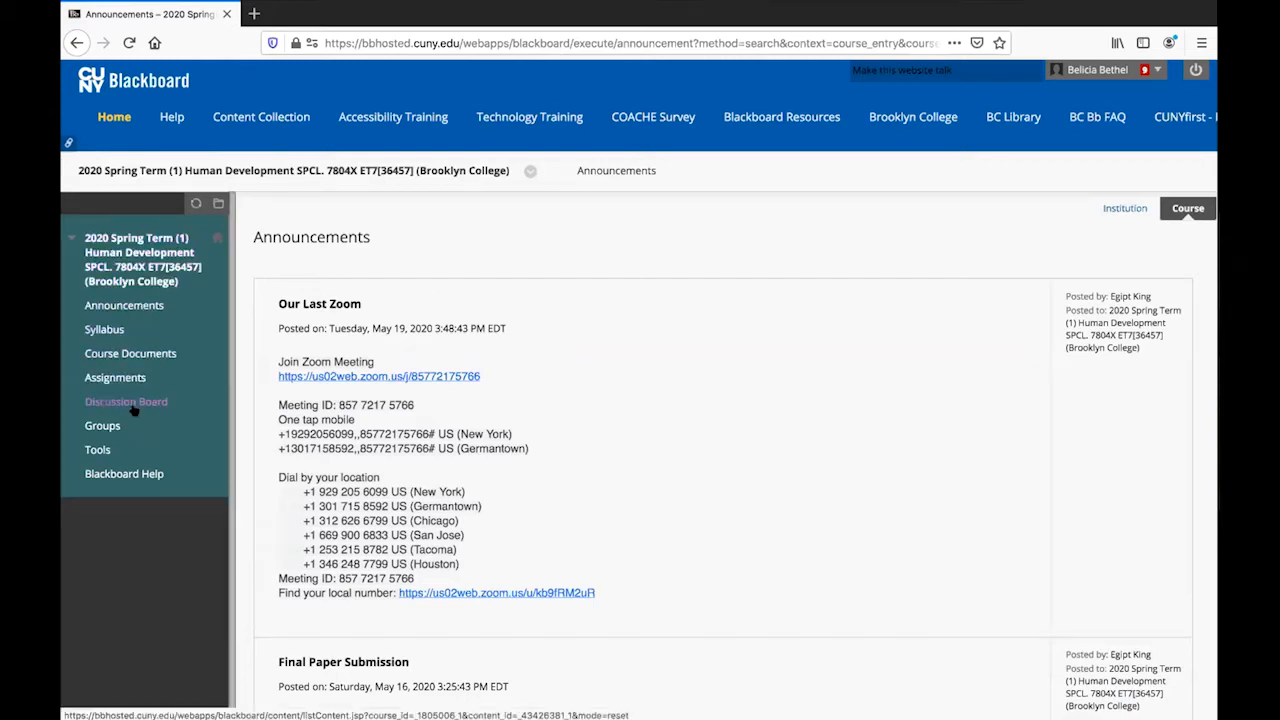
mouse_move(156, 520)
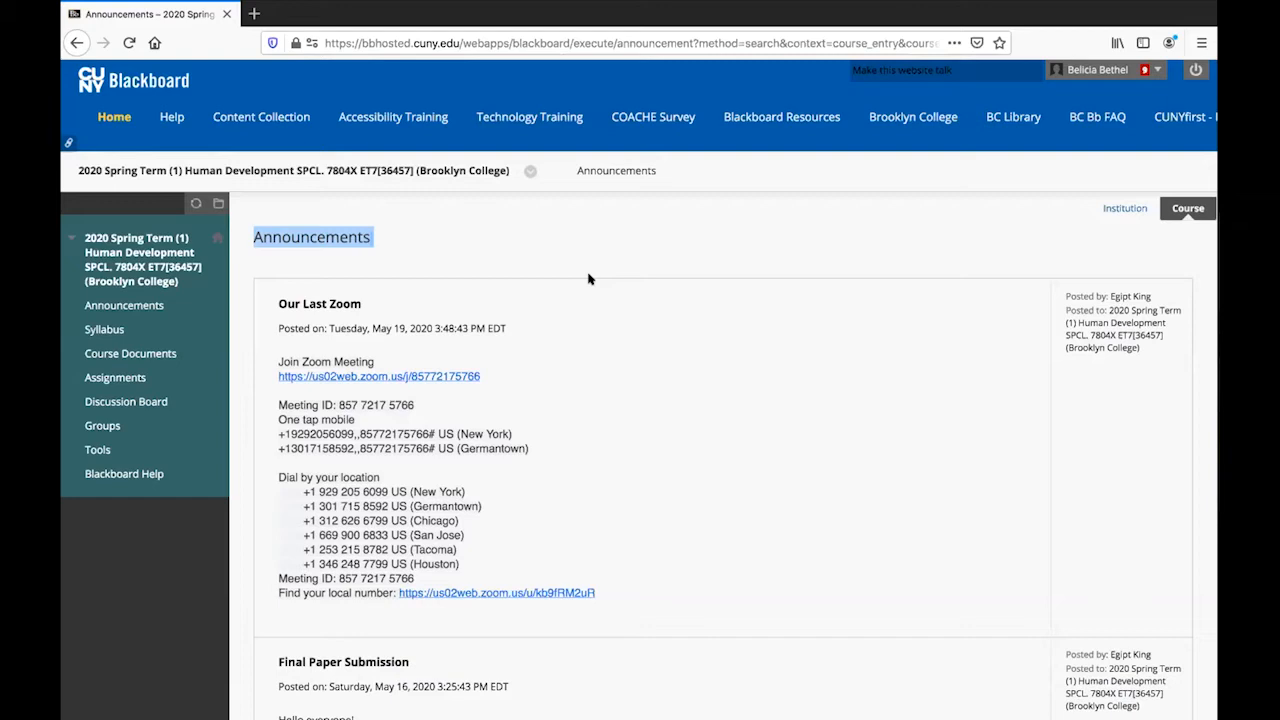
mouse_move(596, 266)
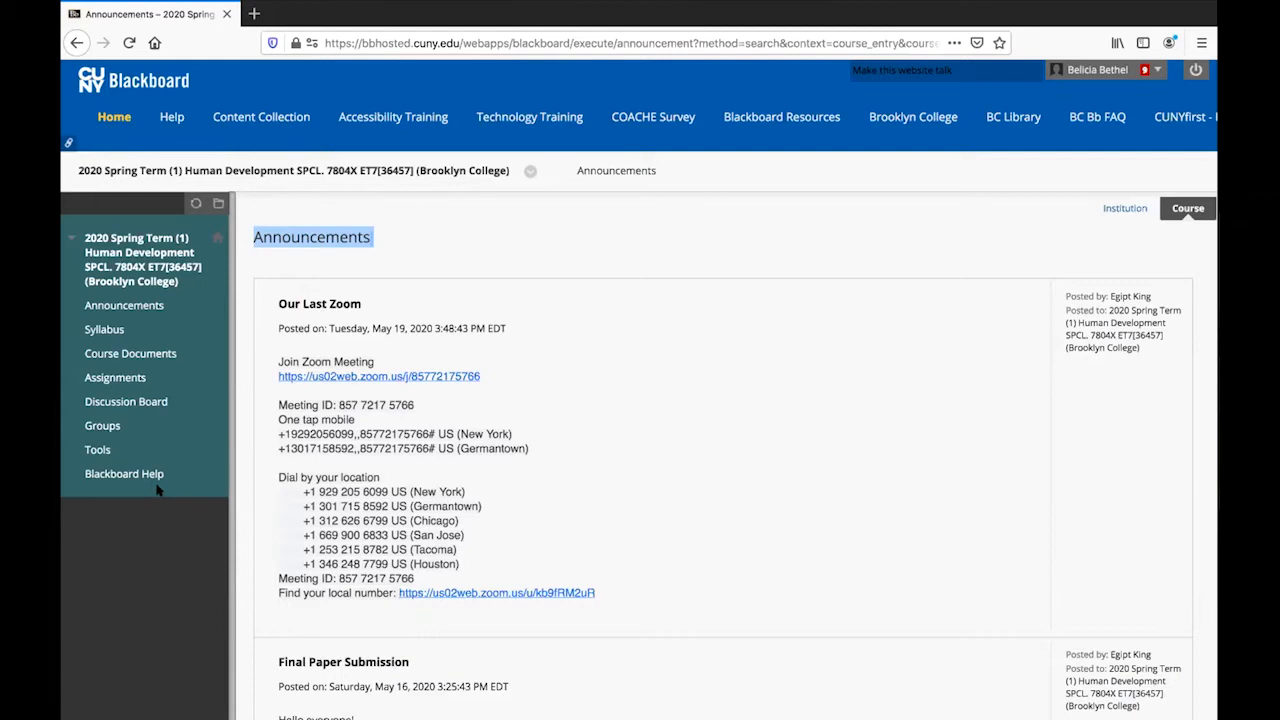
left_click(104, 328)
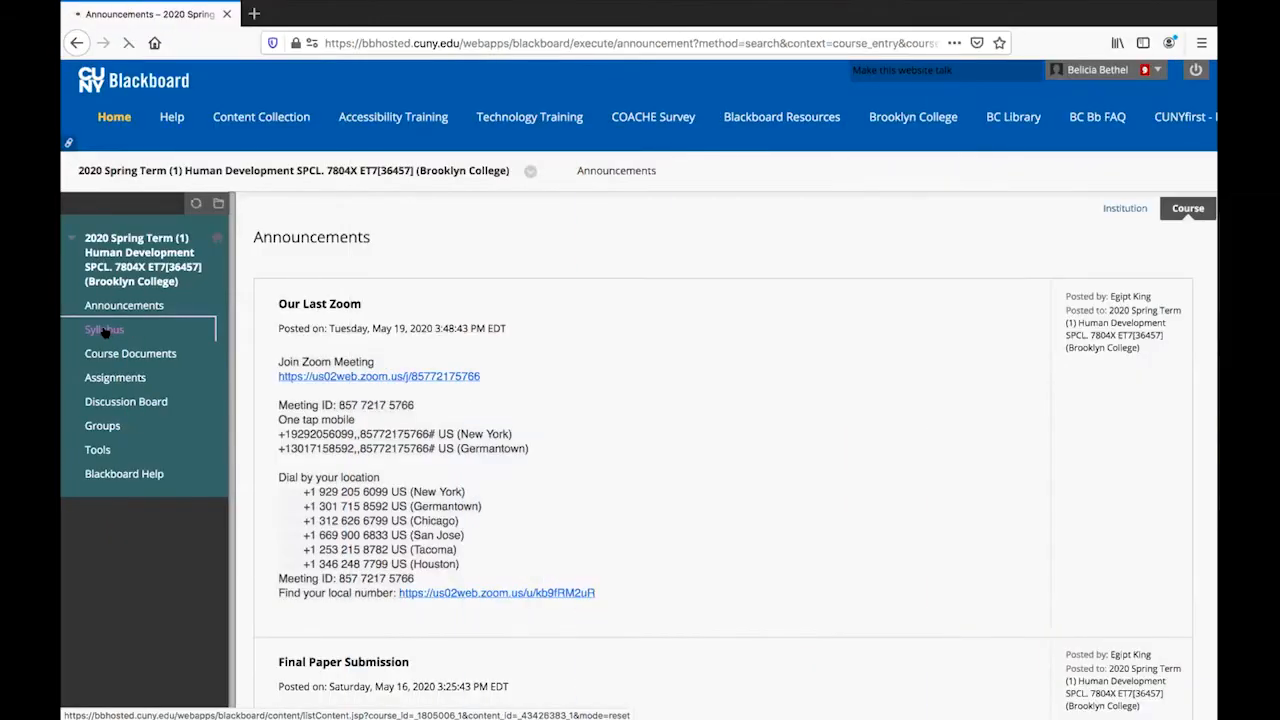
Display the Brooklyn College School of Education syllabus document through the Syllabus item's link.
left_click(104, 328)
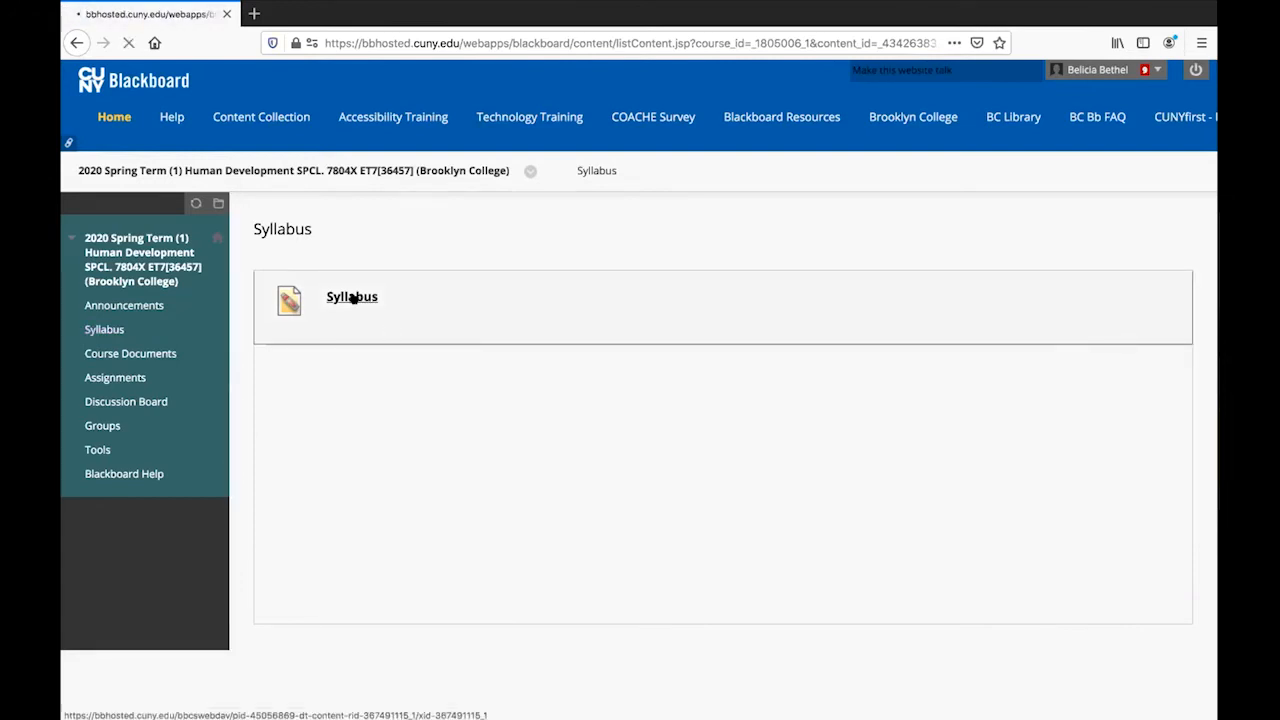
left_click(352, 296)
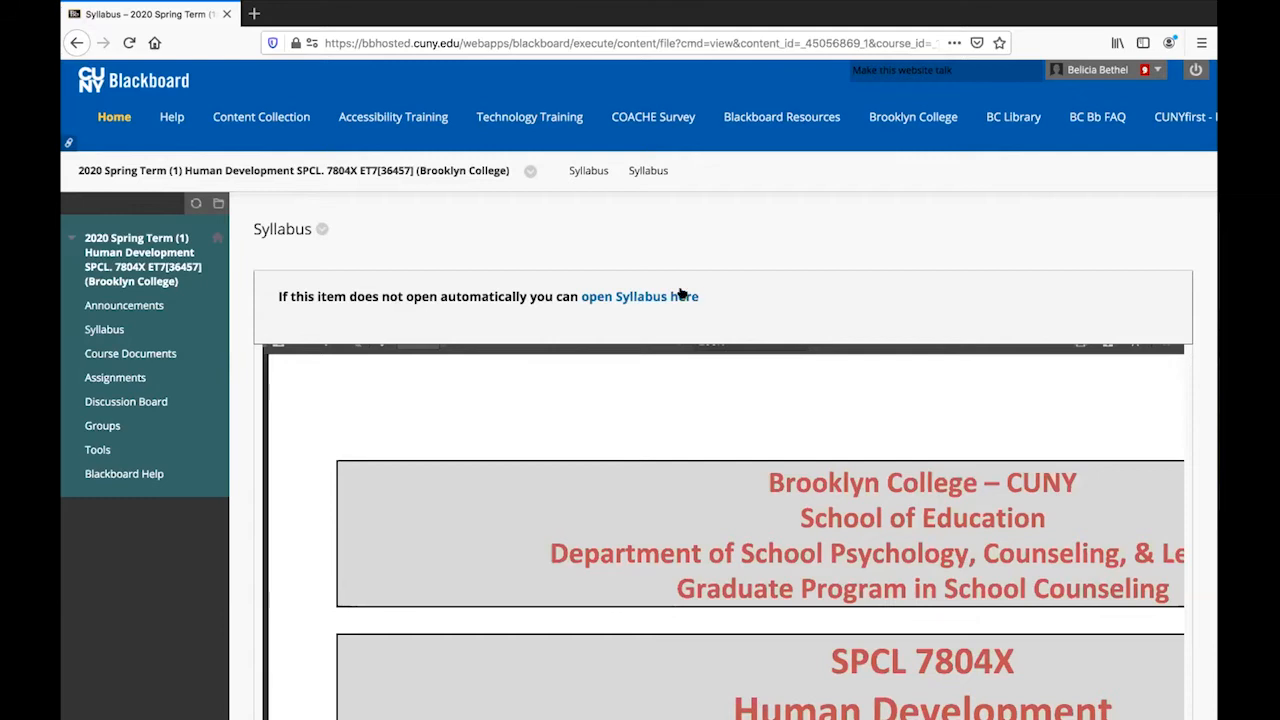
left_click(124, 304)
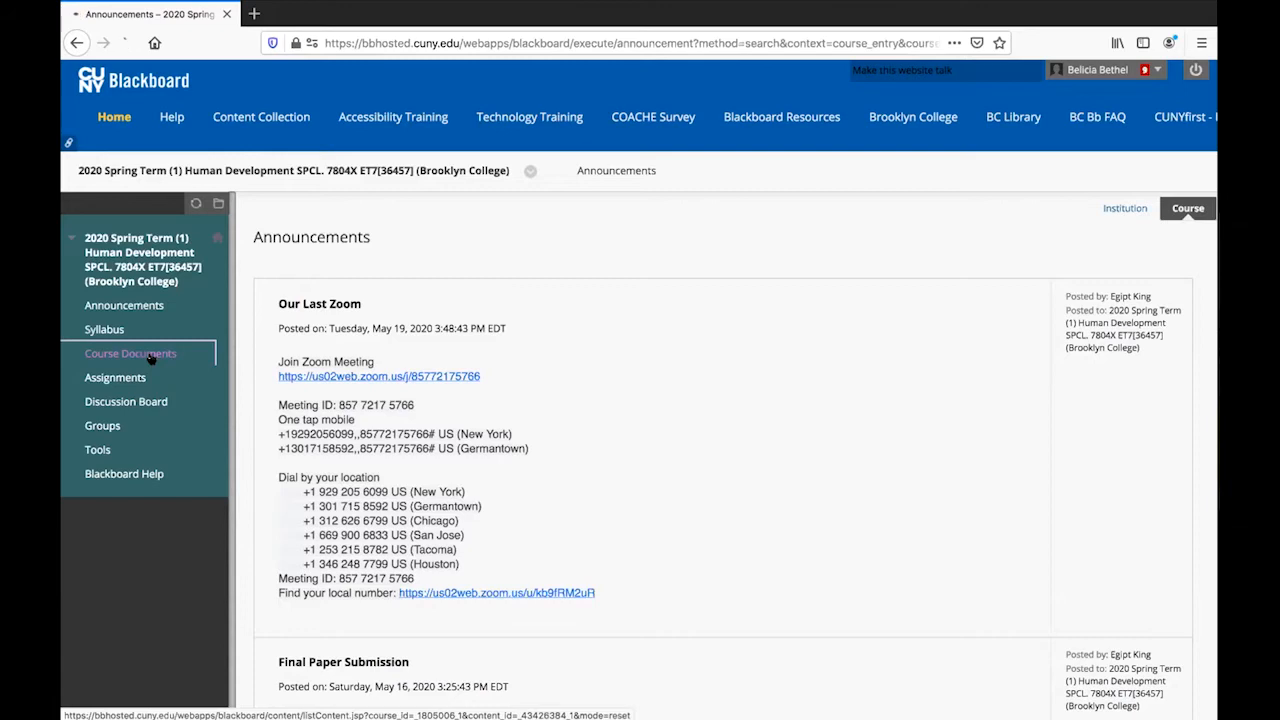
Visit Course Documents before returning to the Announcements page.
left_click(130, 352)
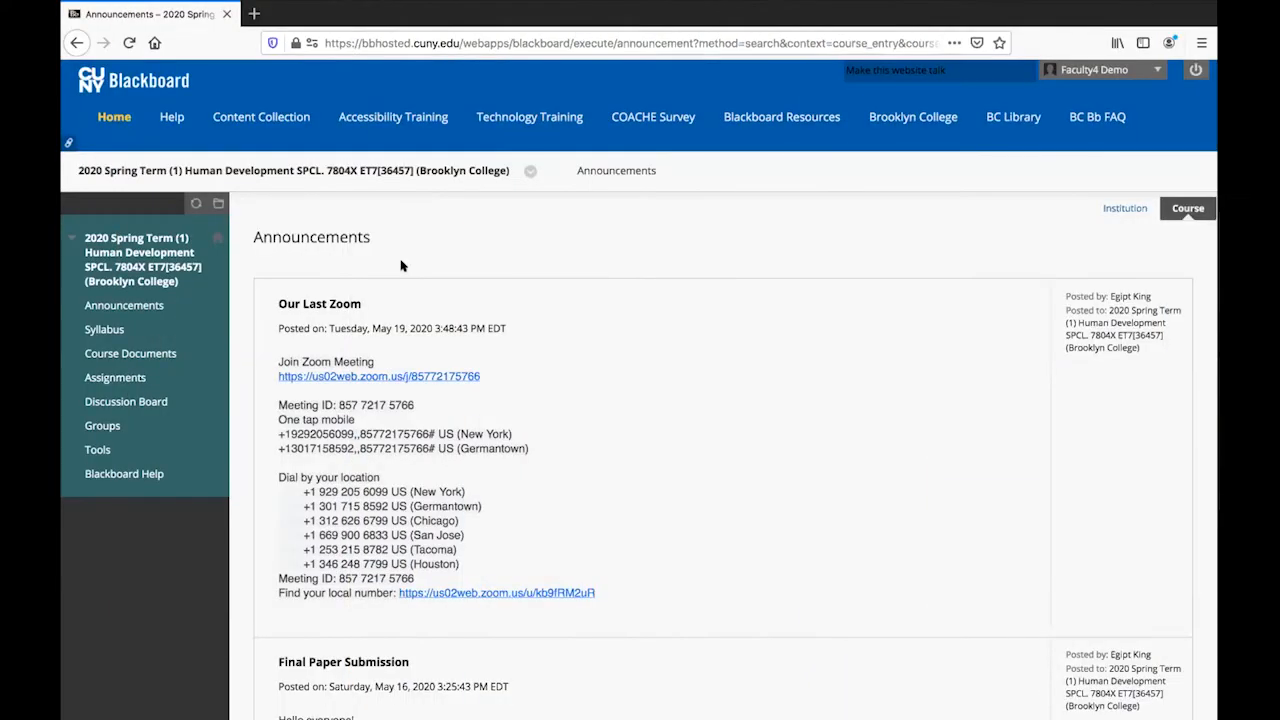
mouse_move(116, 376)
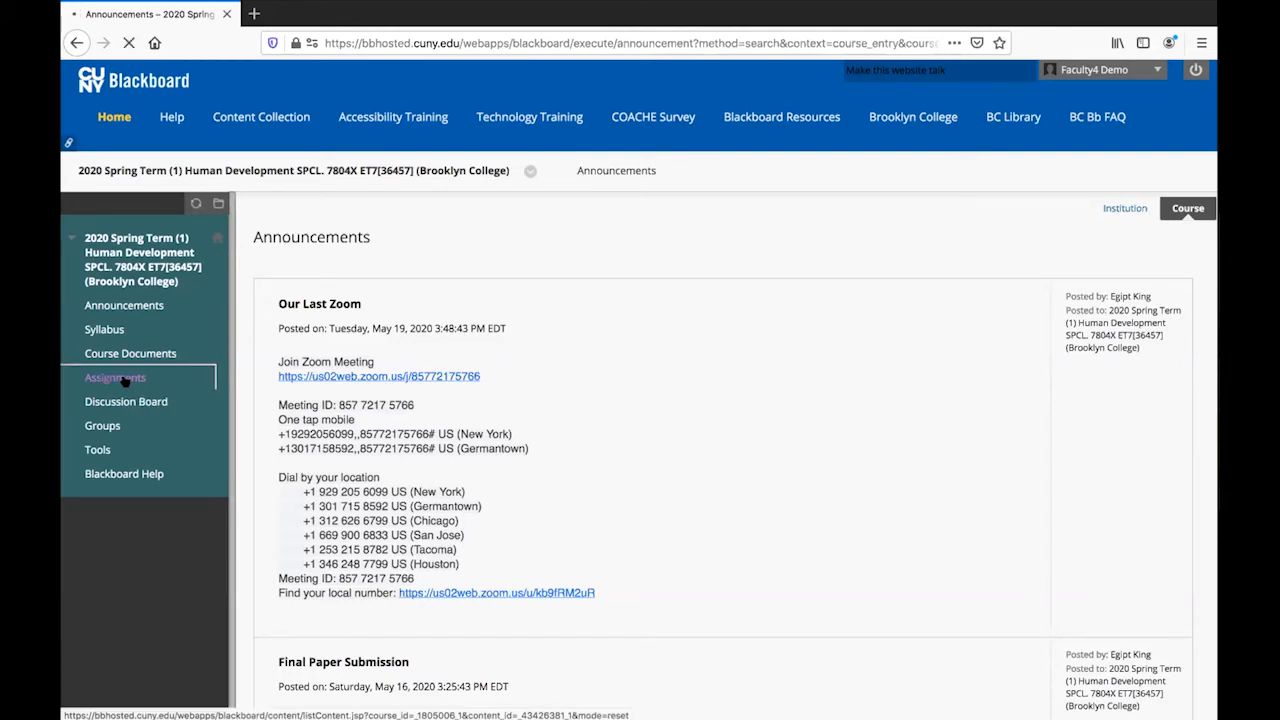
Show the Assignments list down to the Final Paper entry, past quizzes, journals and the annotated bibliography.
left_click(116, 376)
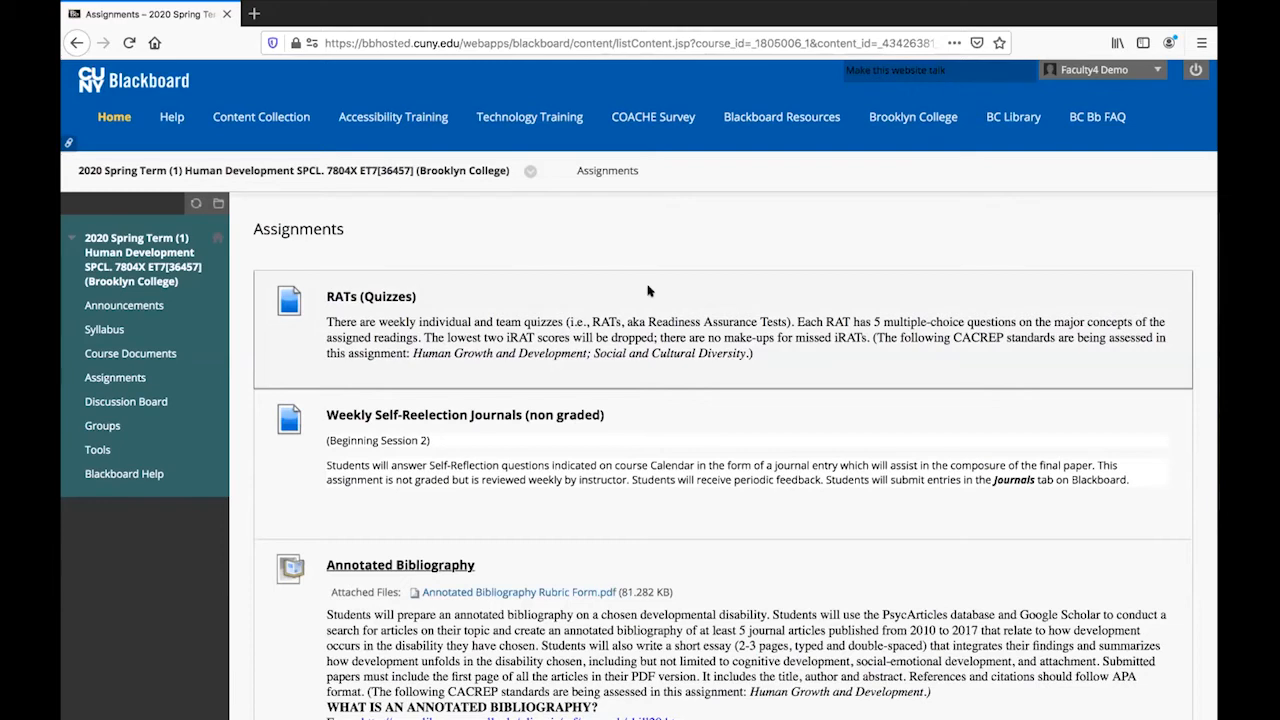
mouse_move(648, 282)
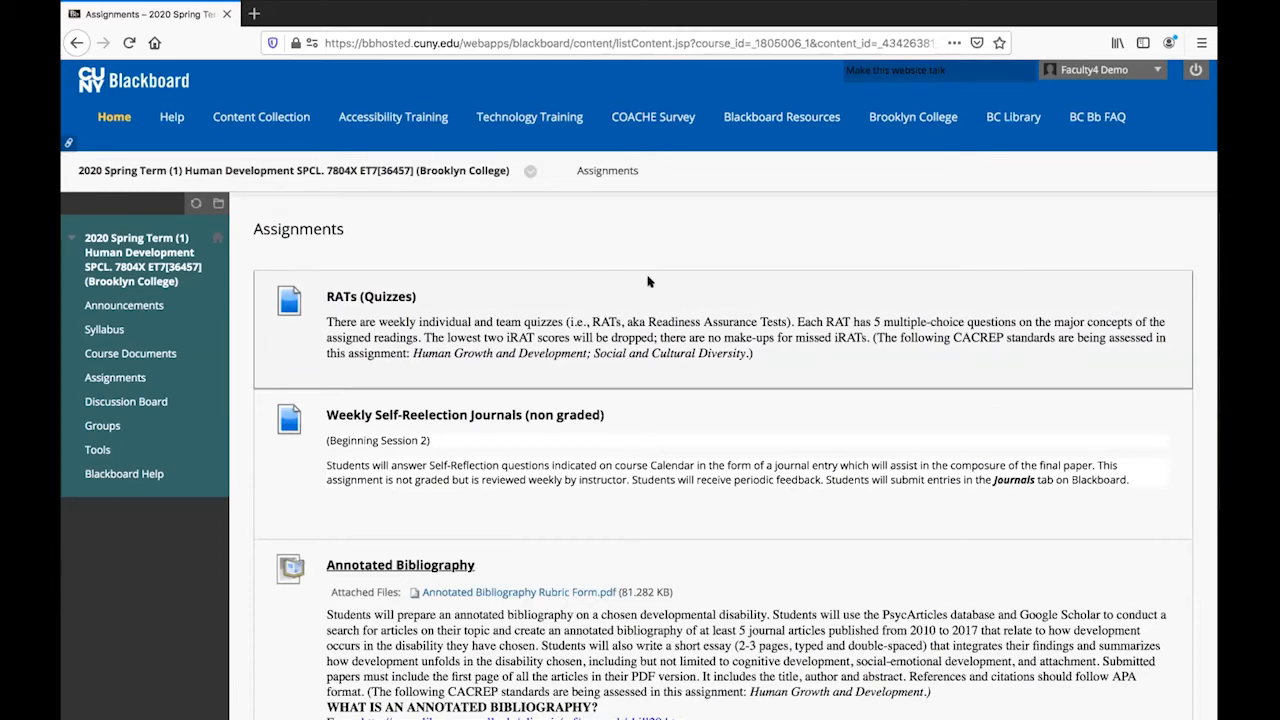
scroll("down", 3)
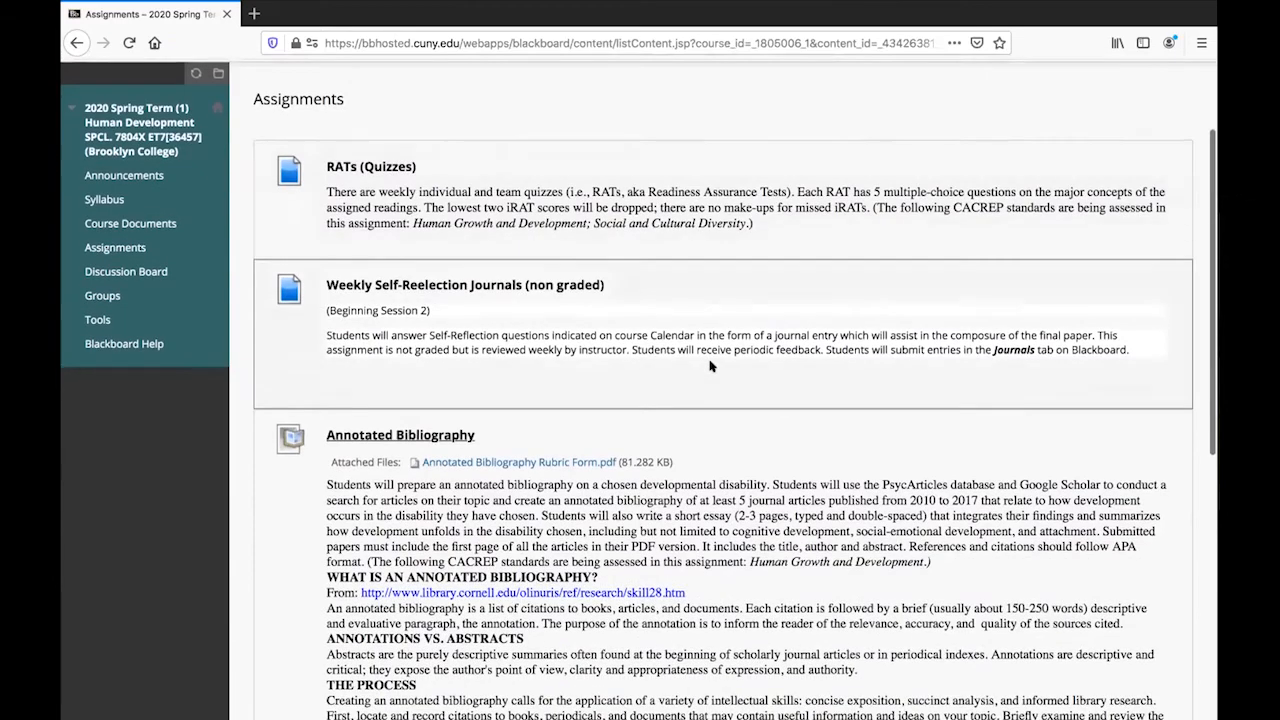
scroll("down", 3)
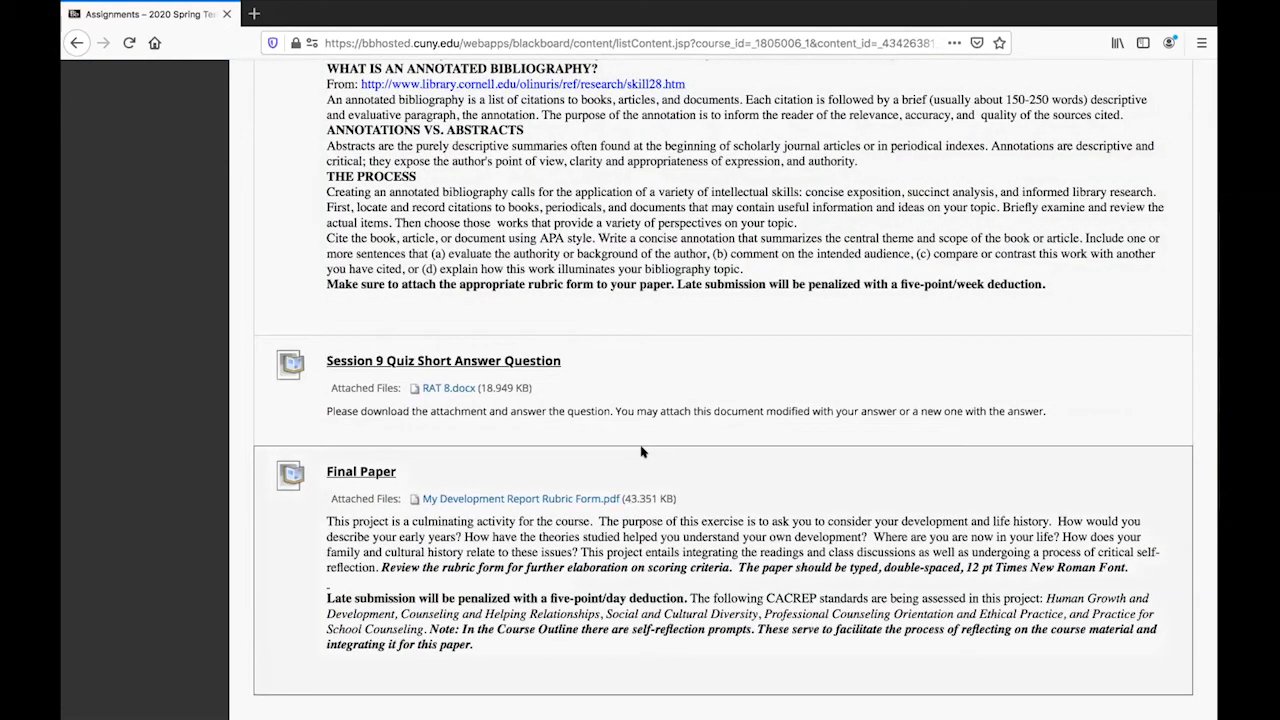
mouse_move(360, 472)
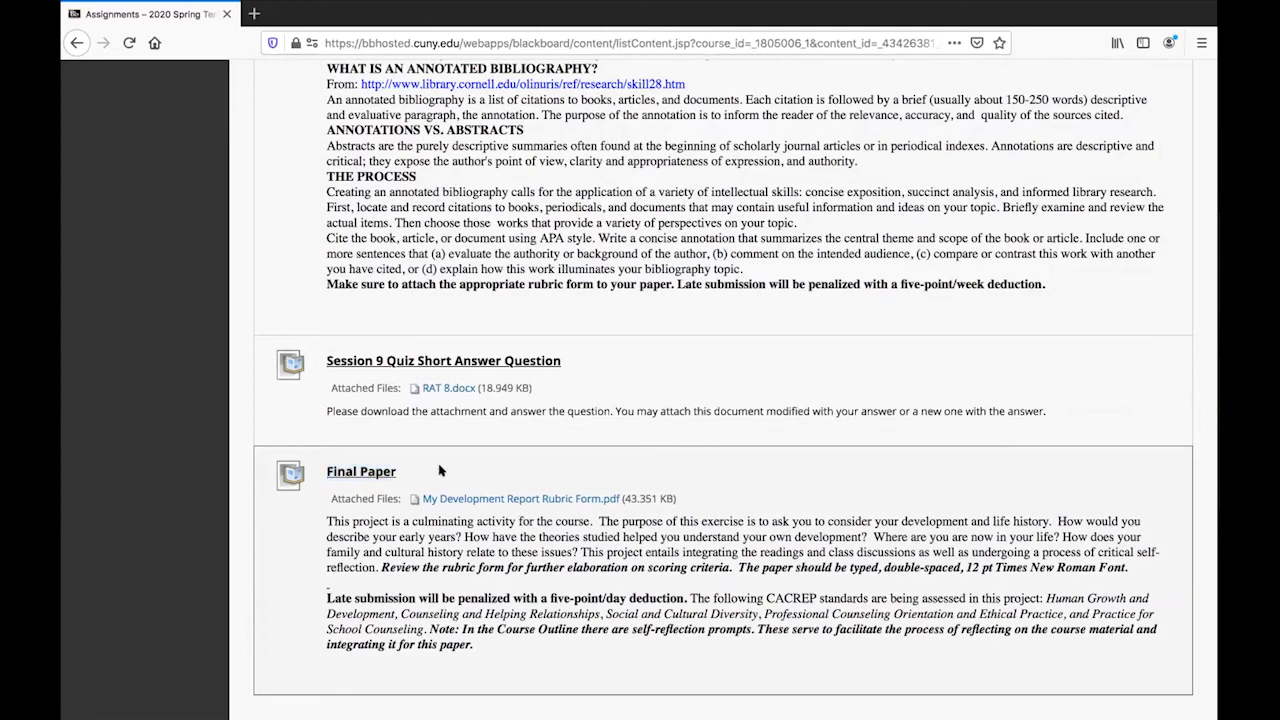
mouse_move(364, 476)
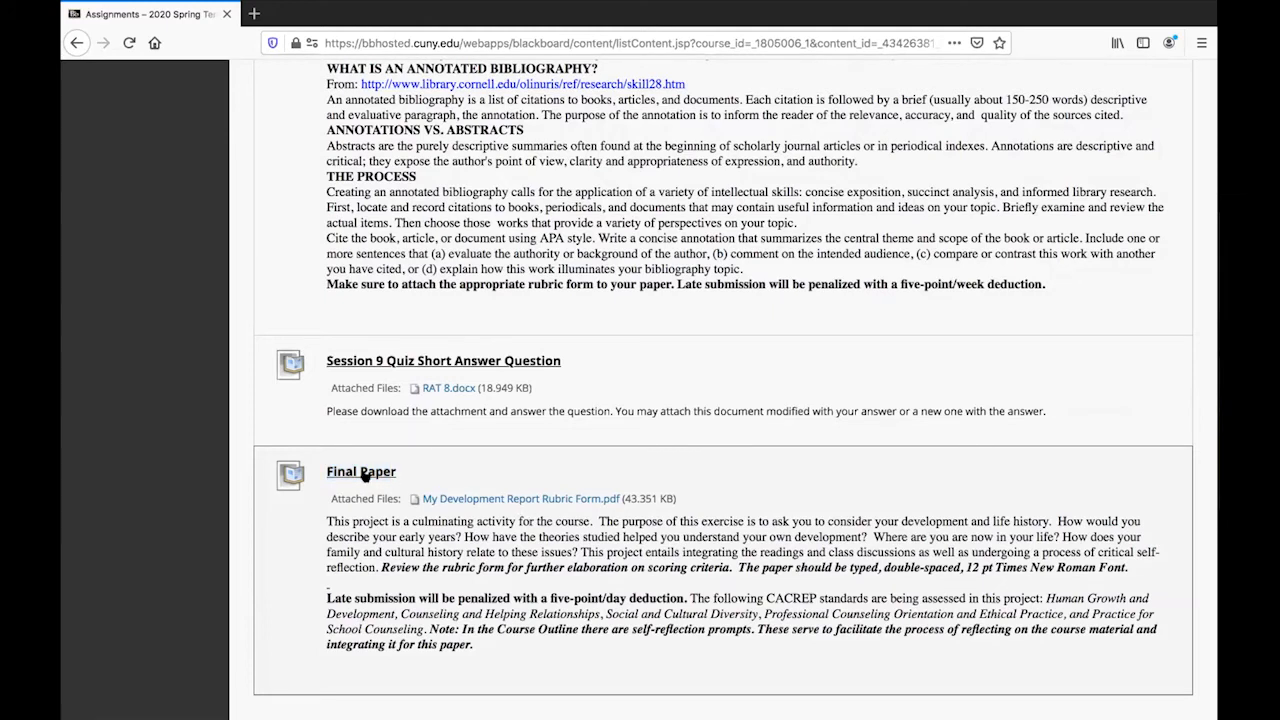
left_click(360, 472)
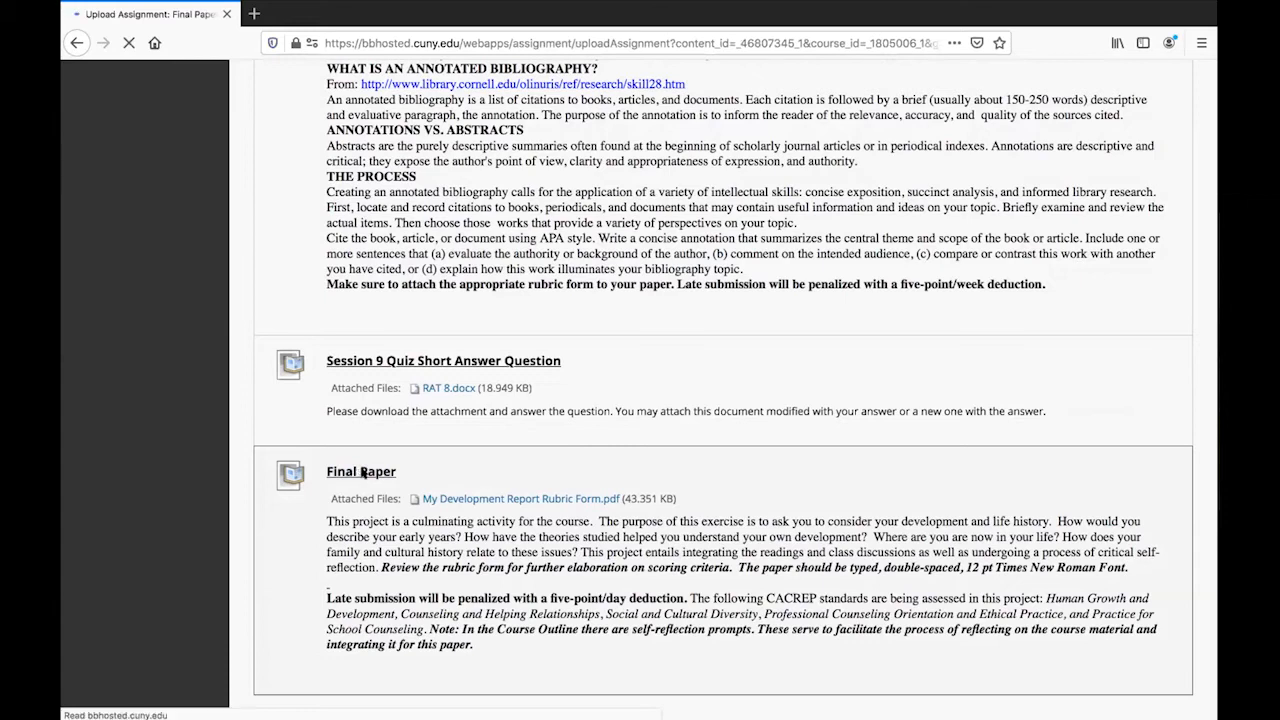
left_click(360, 472)
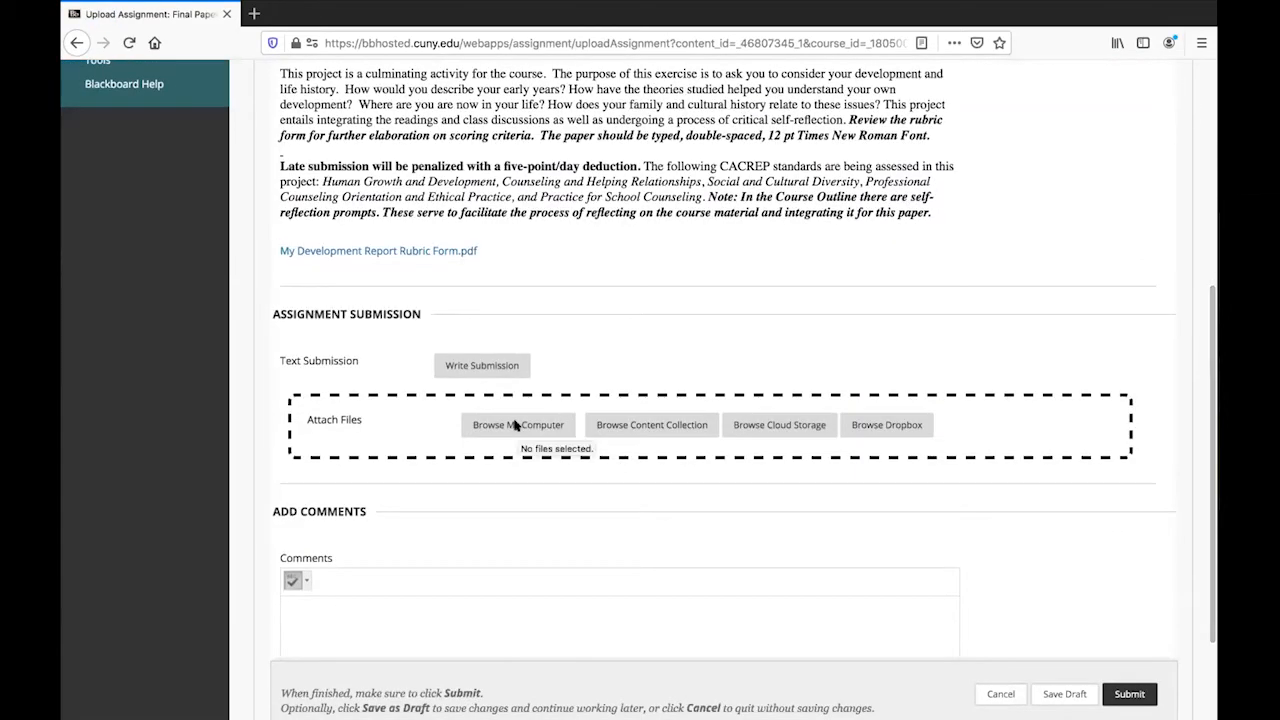
left_click(518, 424)
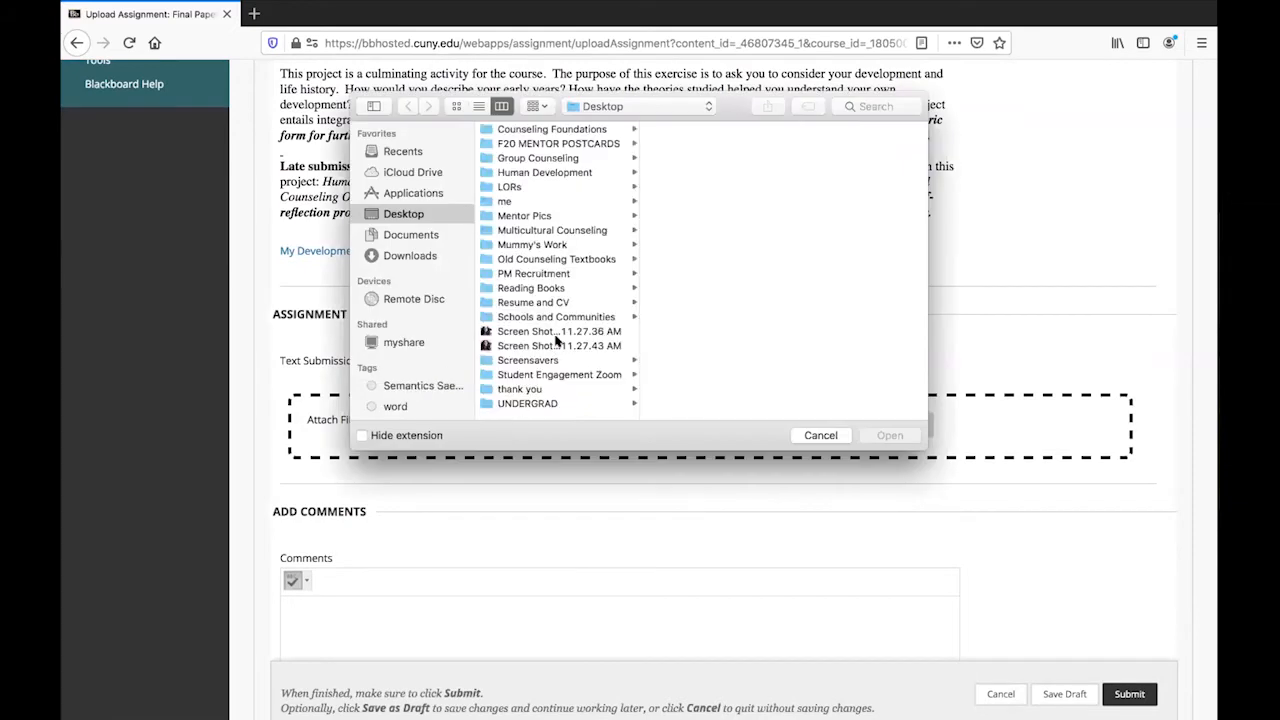
mouse_move(440, 202)
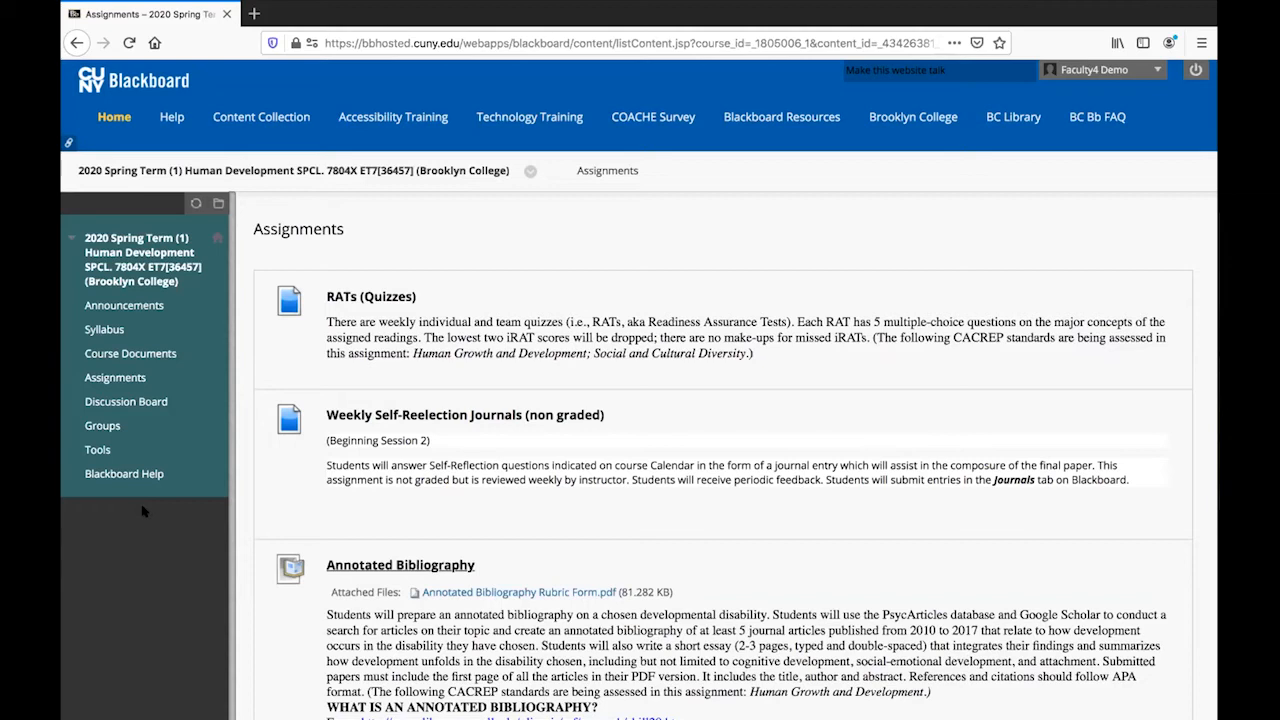
Reach the Discussion Board from the course menu, listing the Annotated Bibliography forum.
left_click(124, 304)
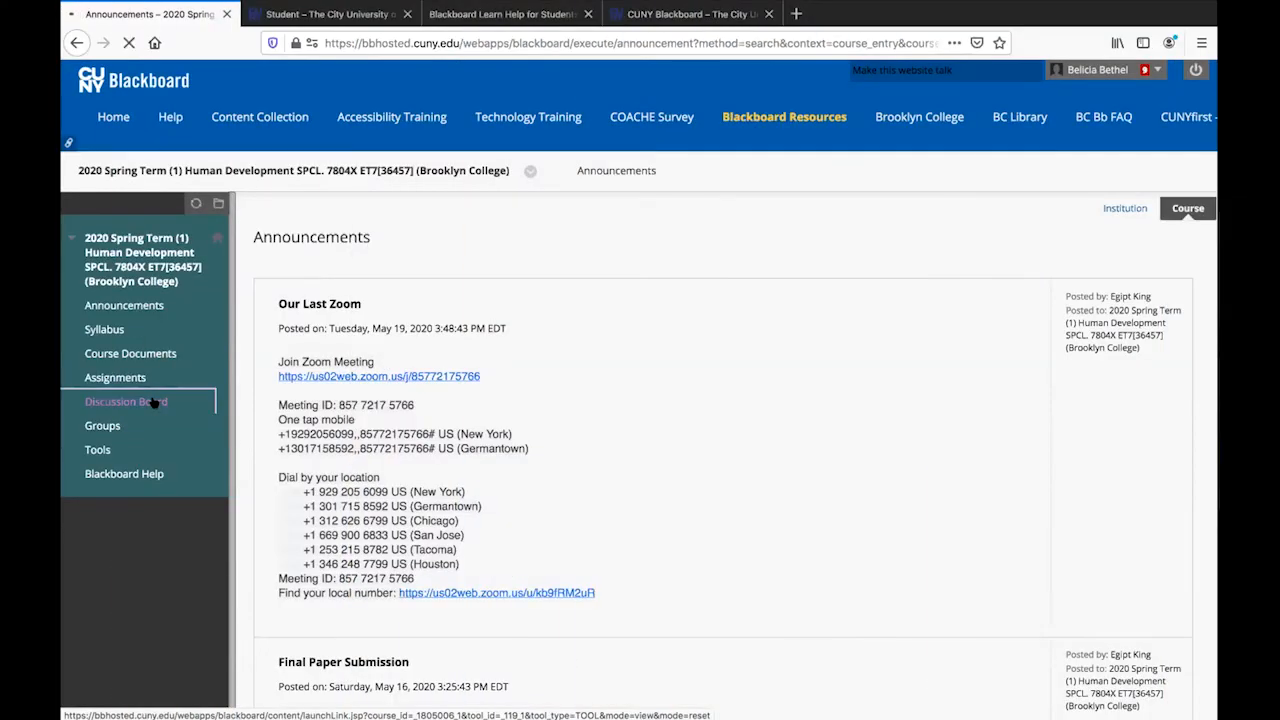
left_click(124, 400)
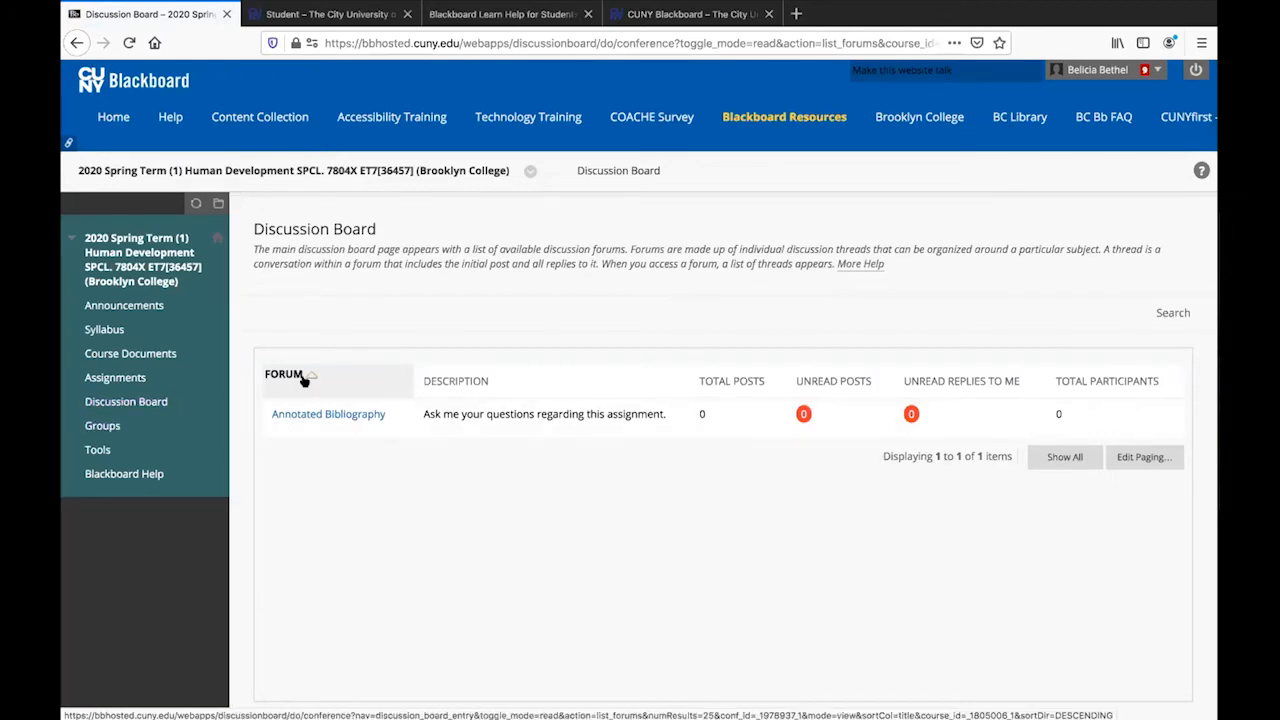
mouse_move(328, 374)
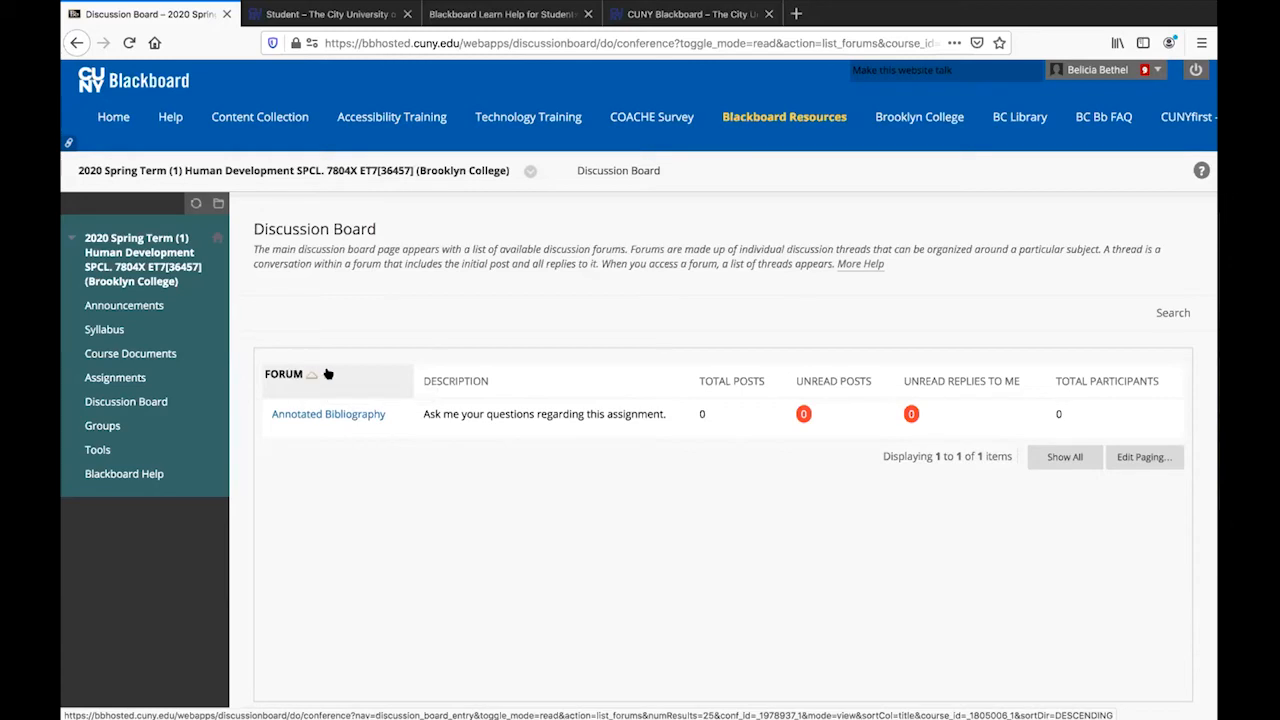
mouse_move(360, 382)
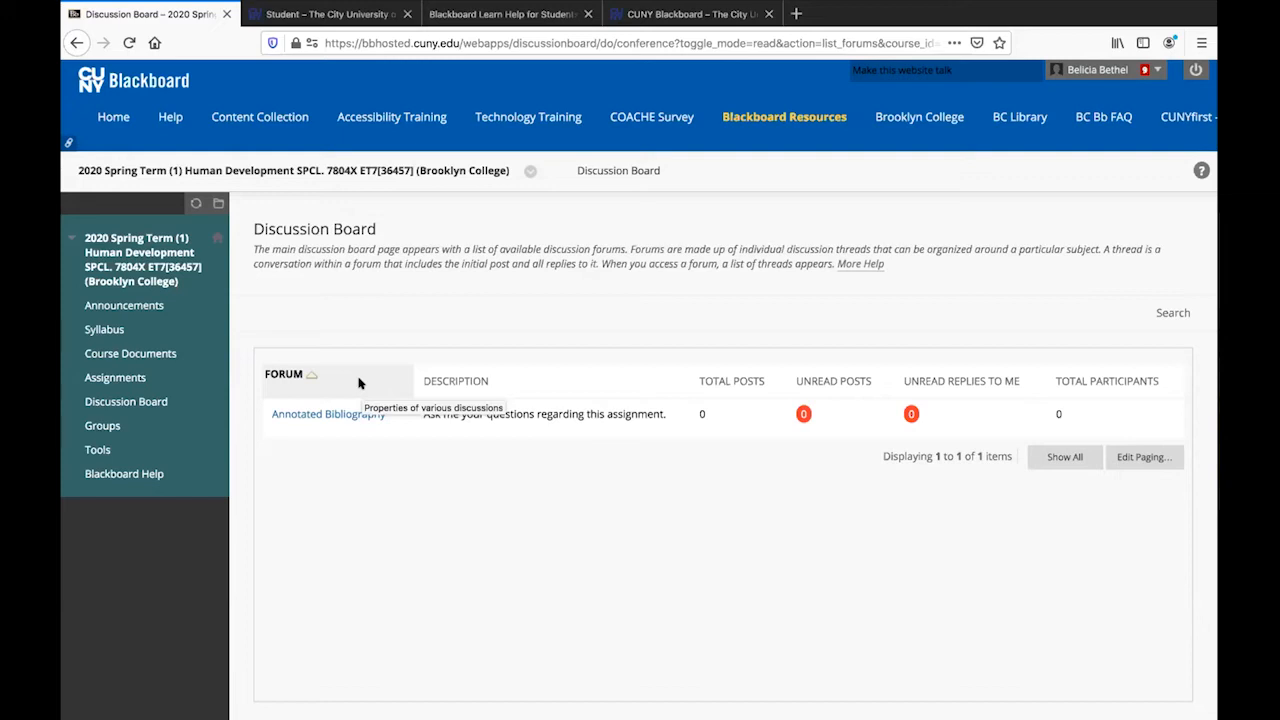
mouse_move(328, 414)
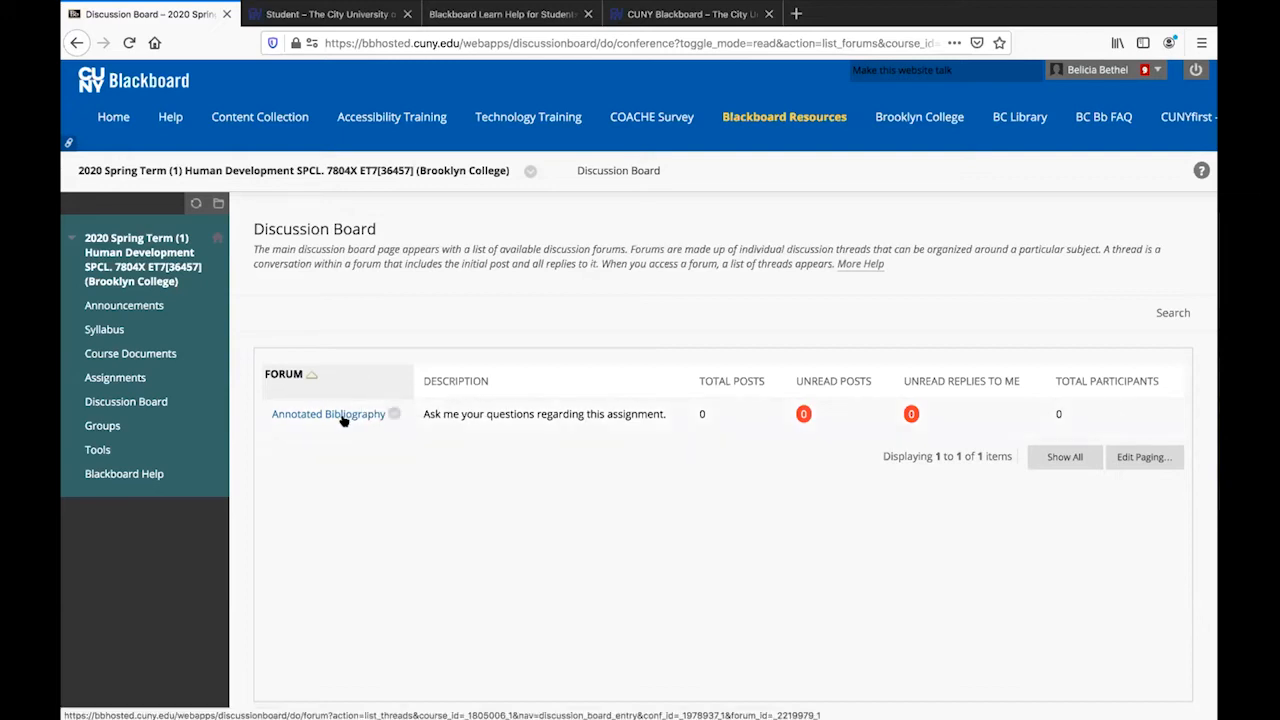
Start a new thread in the Annotated Bibliography forum, reaching the Create Thread form.
left_click(328, 412)
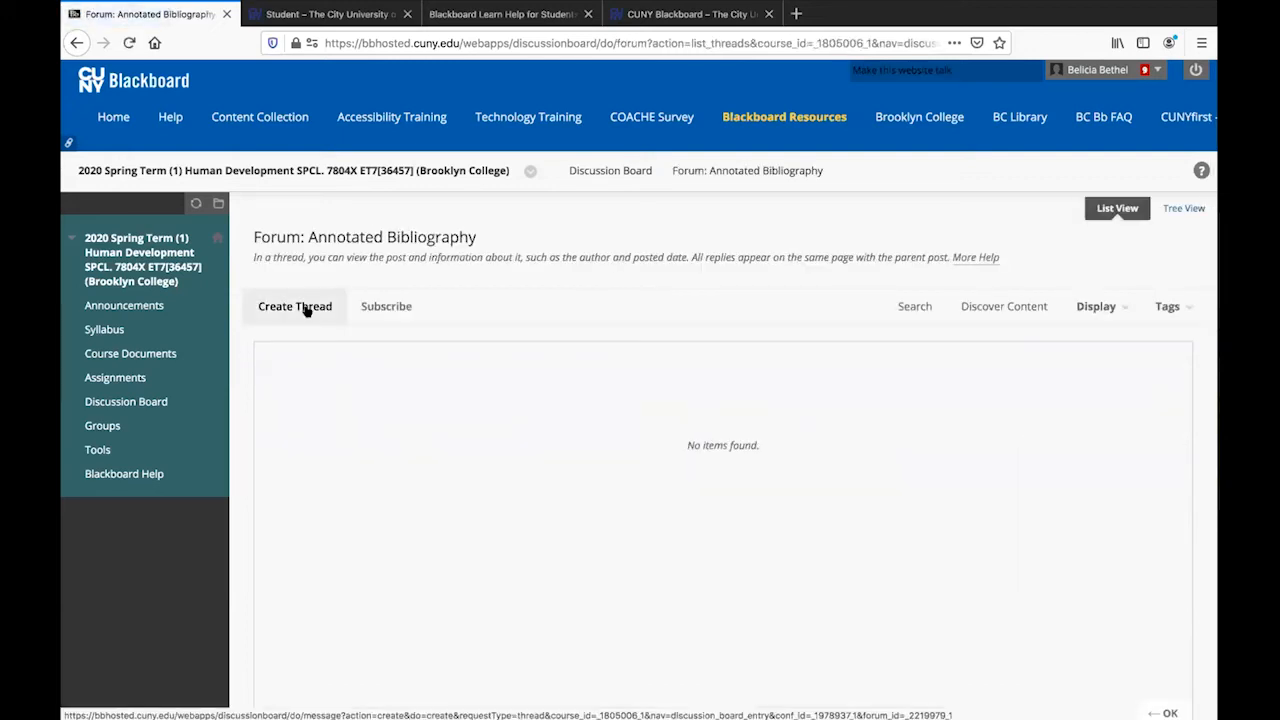
left_click(294, 306)
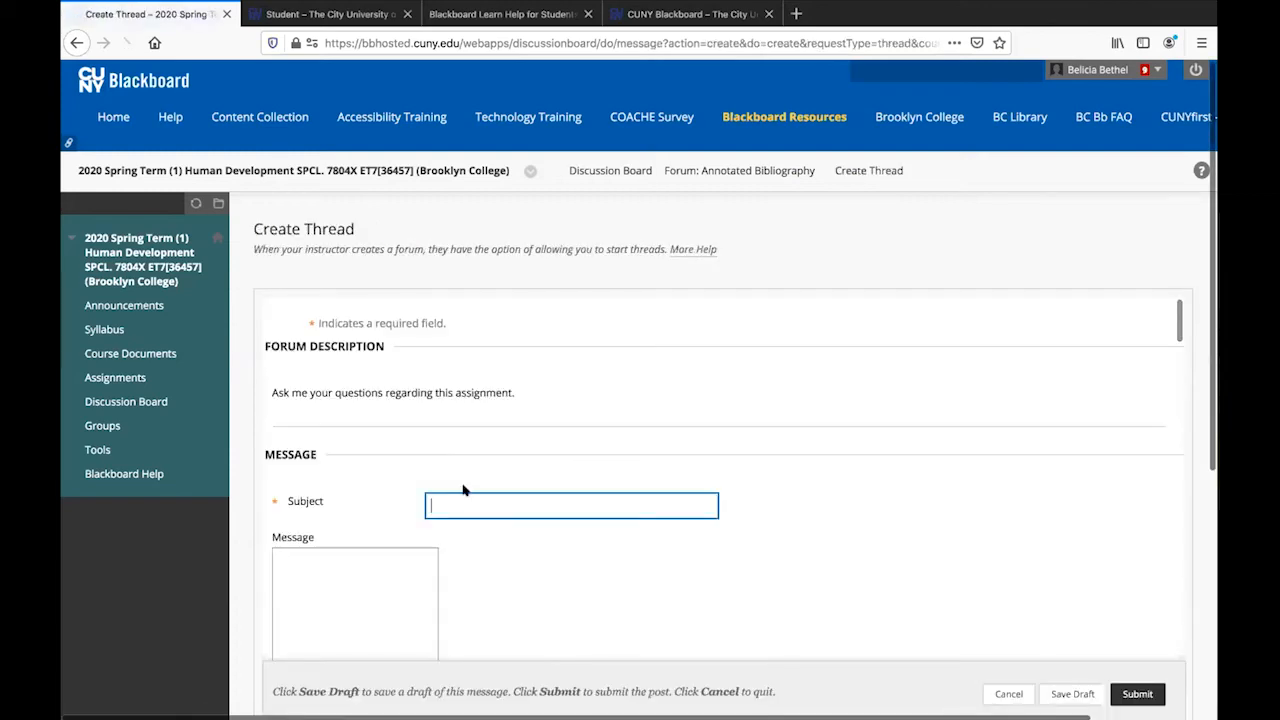
scroll("down", 3)
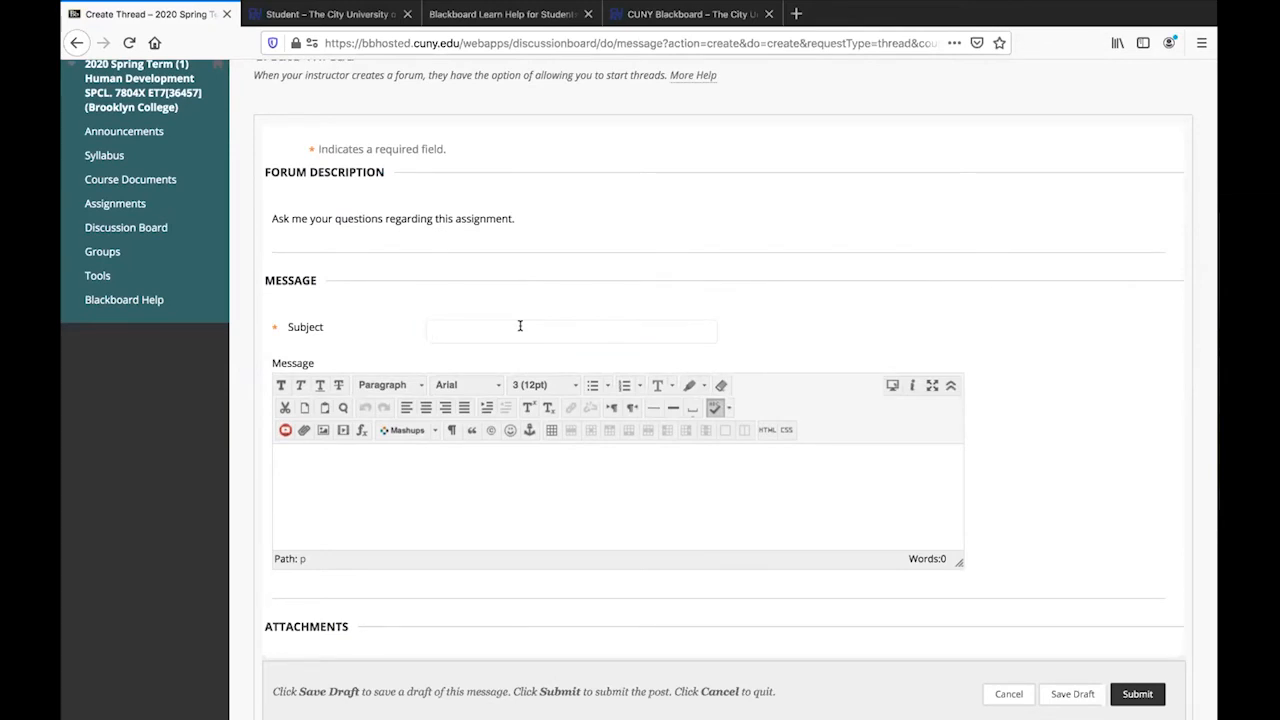
Point out the Subject field and message editor where the thread title and body go, leaving both empty.
left_click(570, 330)
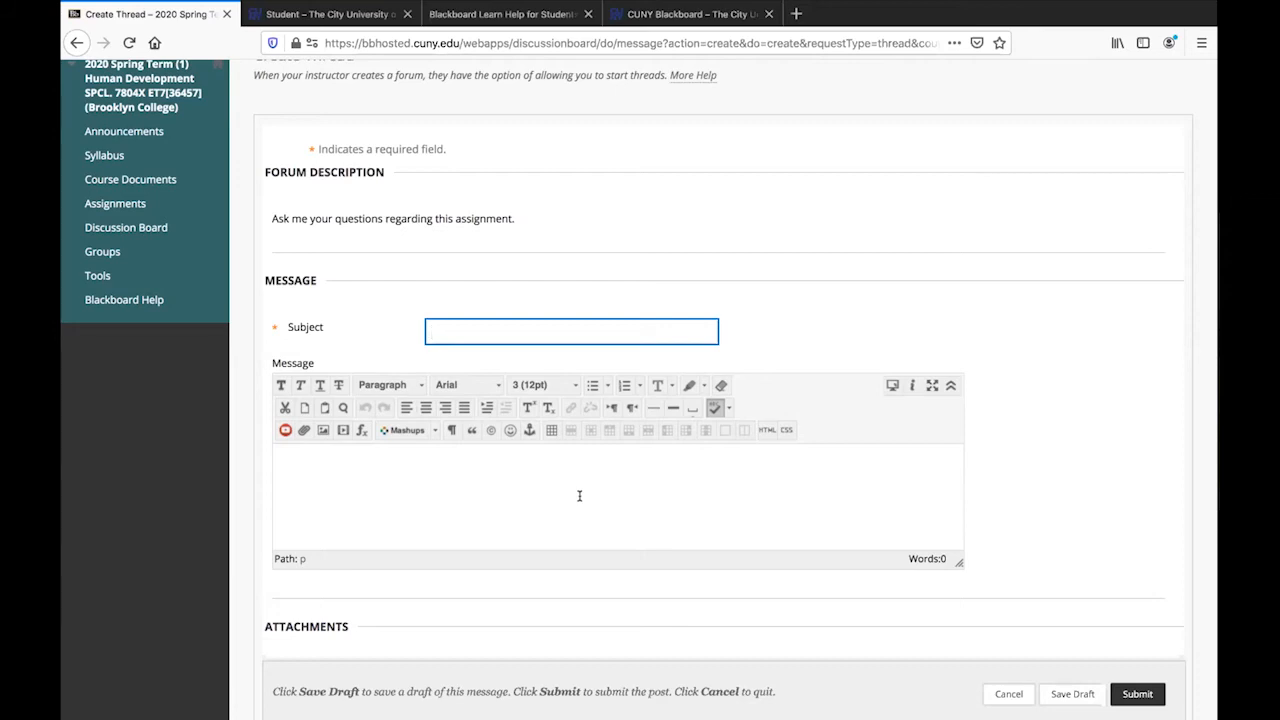
left_click(572, 332)
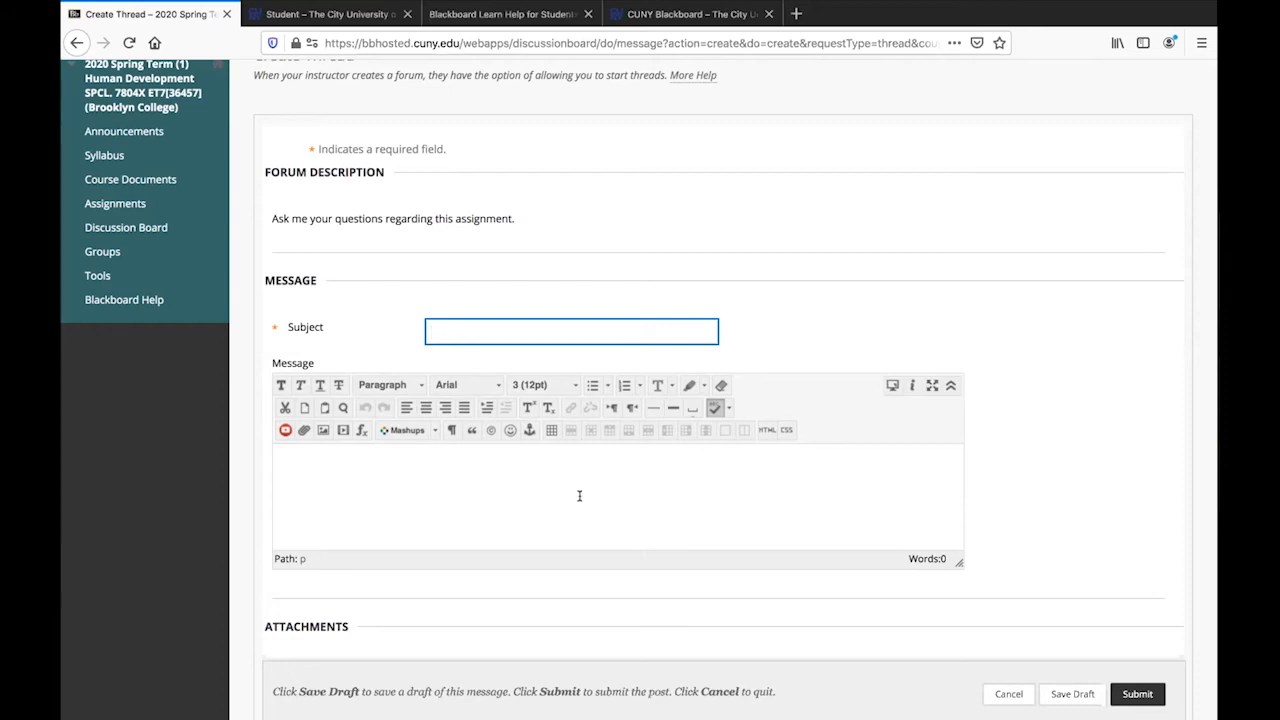
left_click(572, 332)
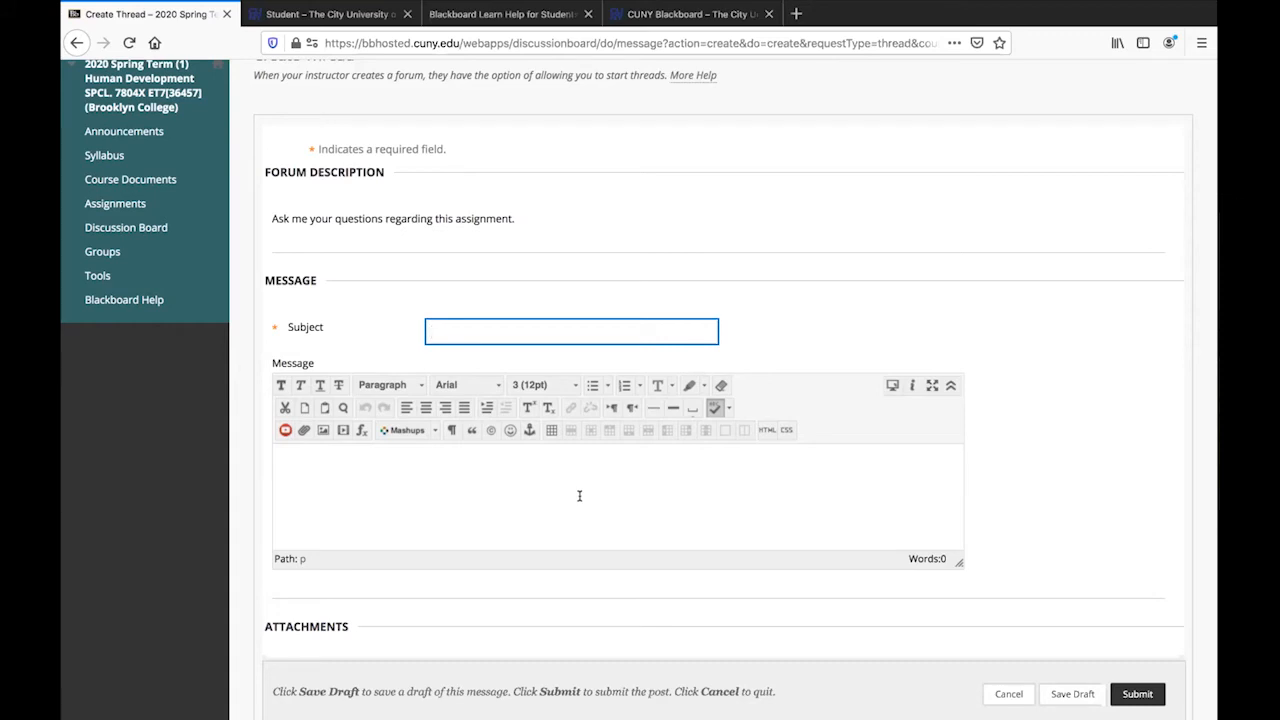
left_click(572, 332)
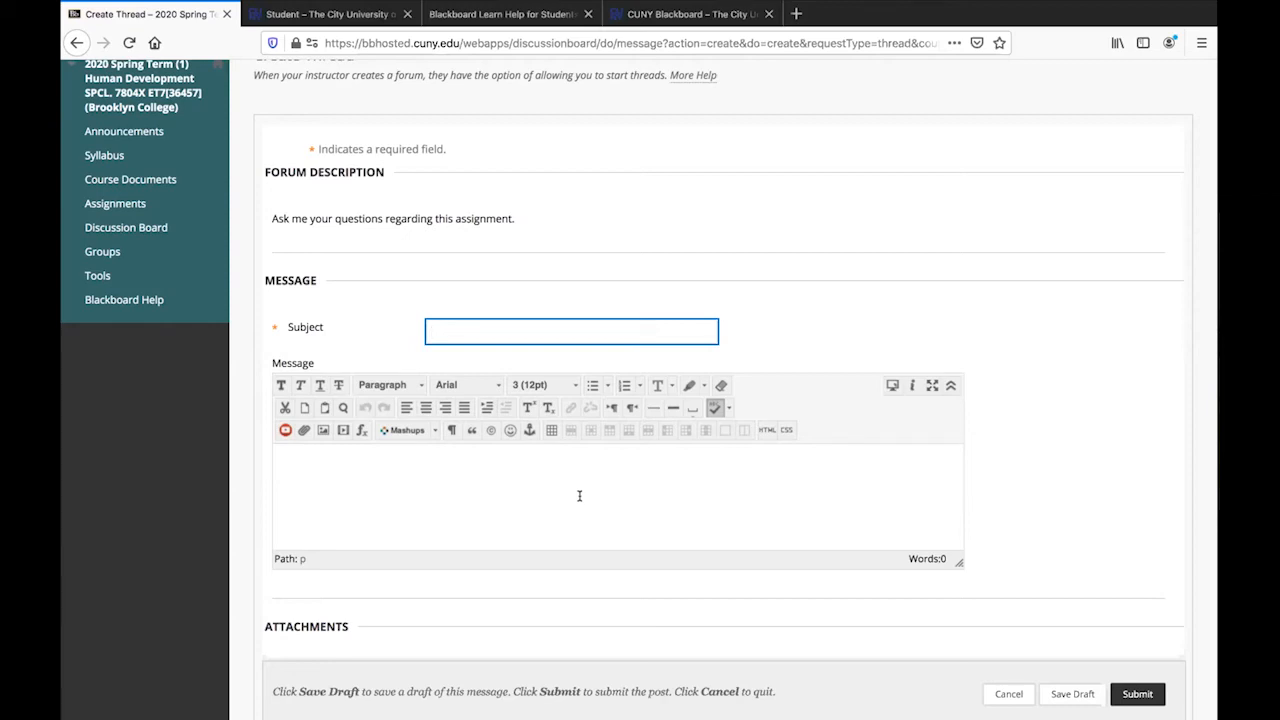
left_click(572, 332)
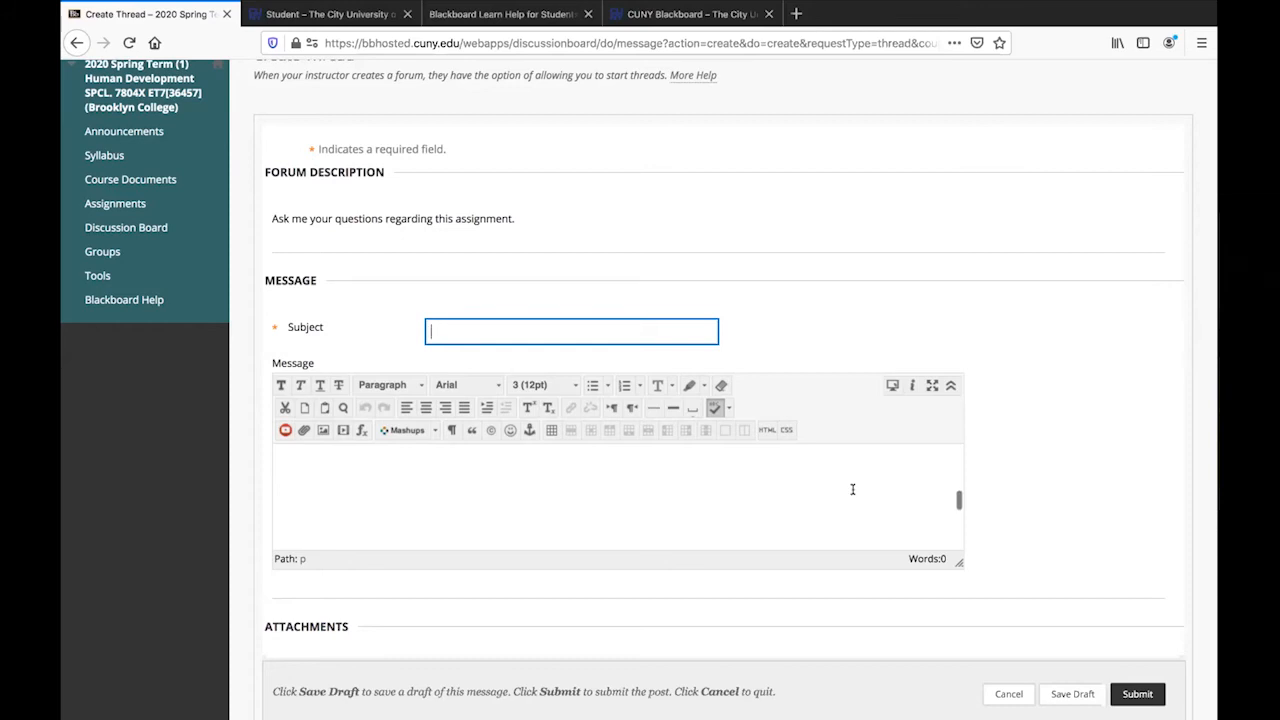
scroll("down", 3)
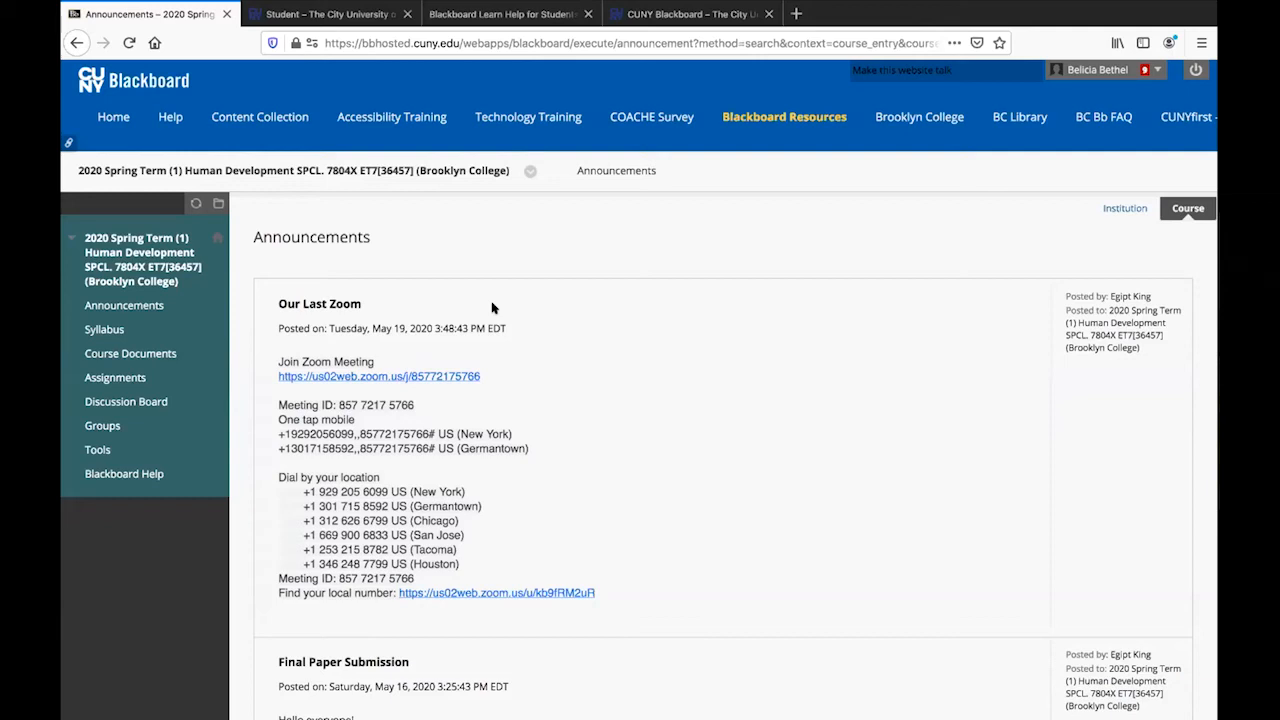
mouse_move(300, 408)
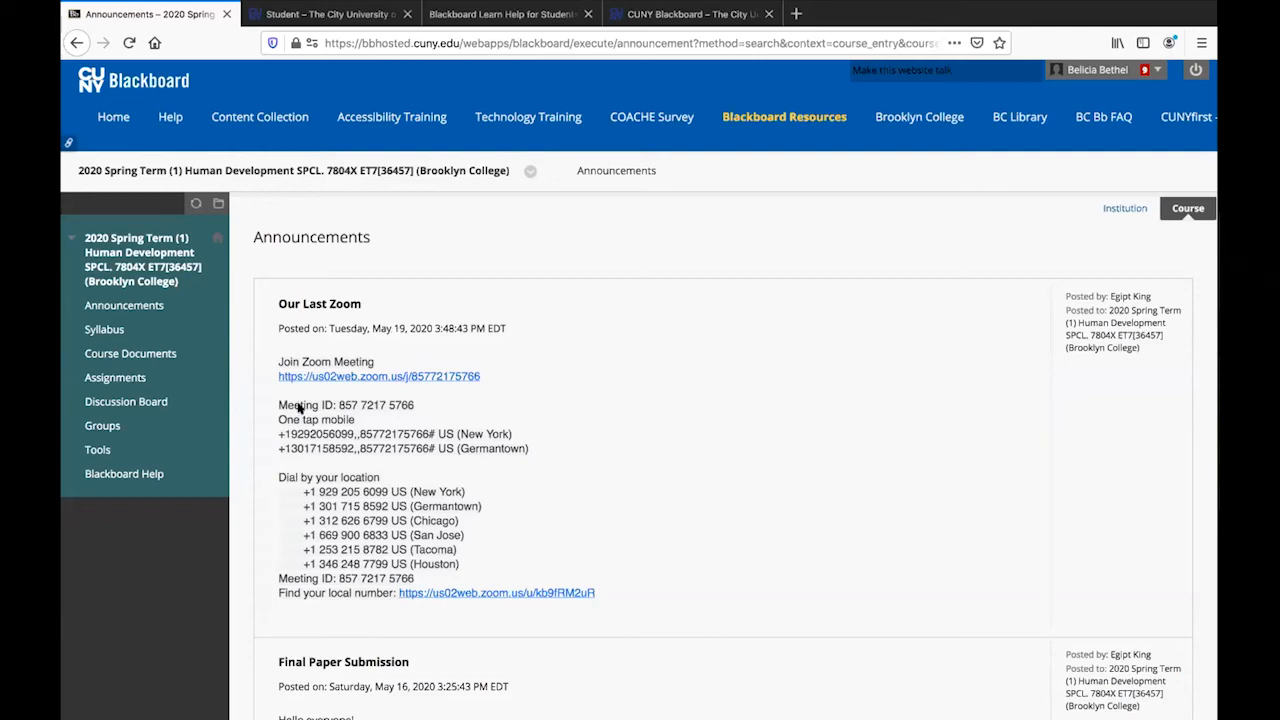
From the course Tools list, launch Blackboard Collaborate Ultra to view its Sessions list.
left_click(96, 448)
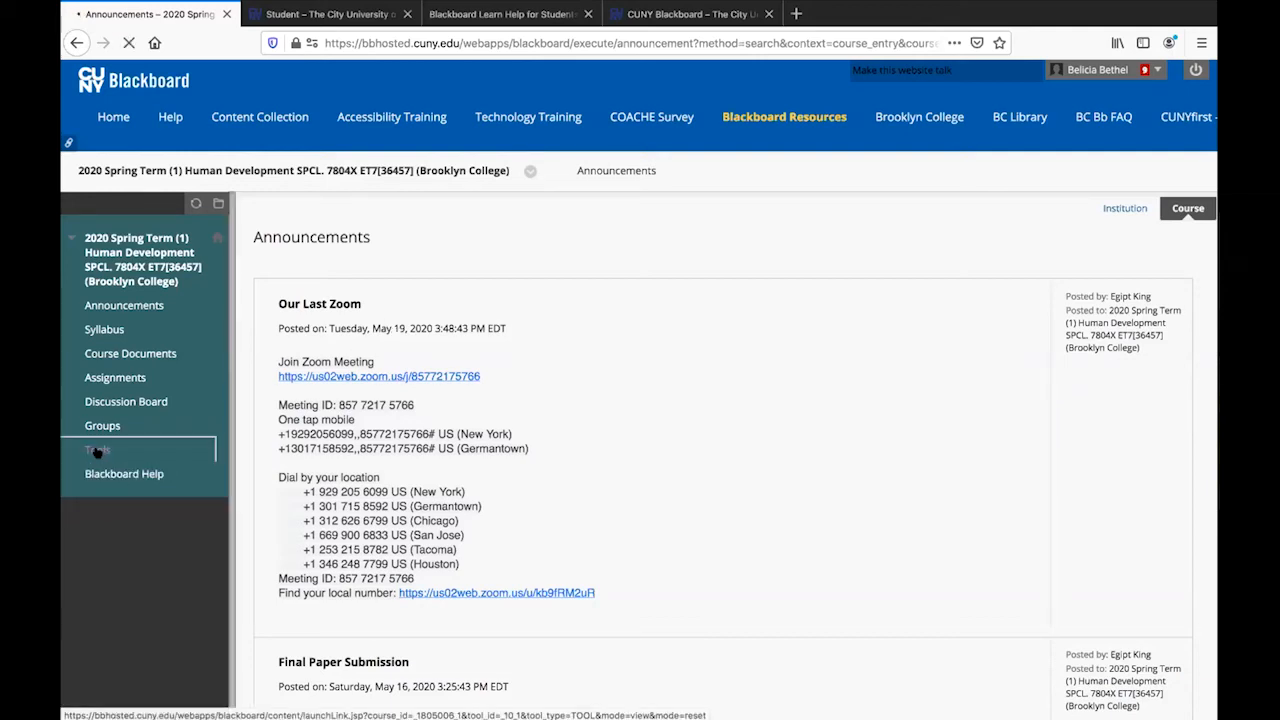
left_click(96, 448)
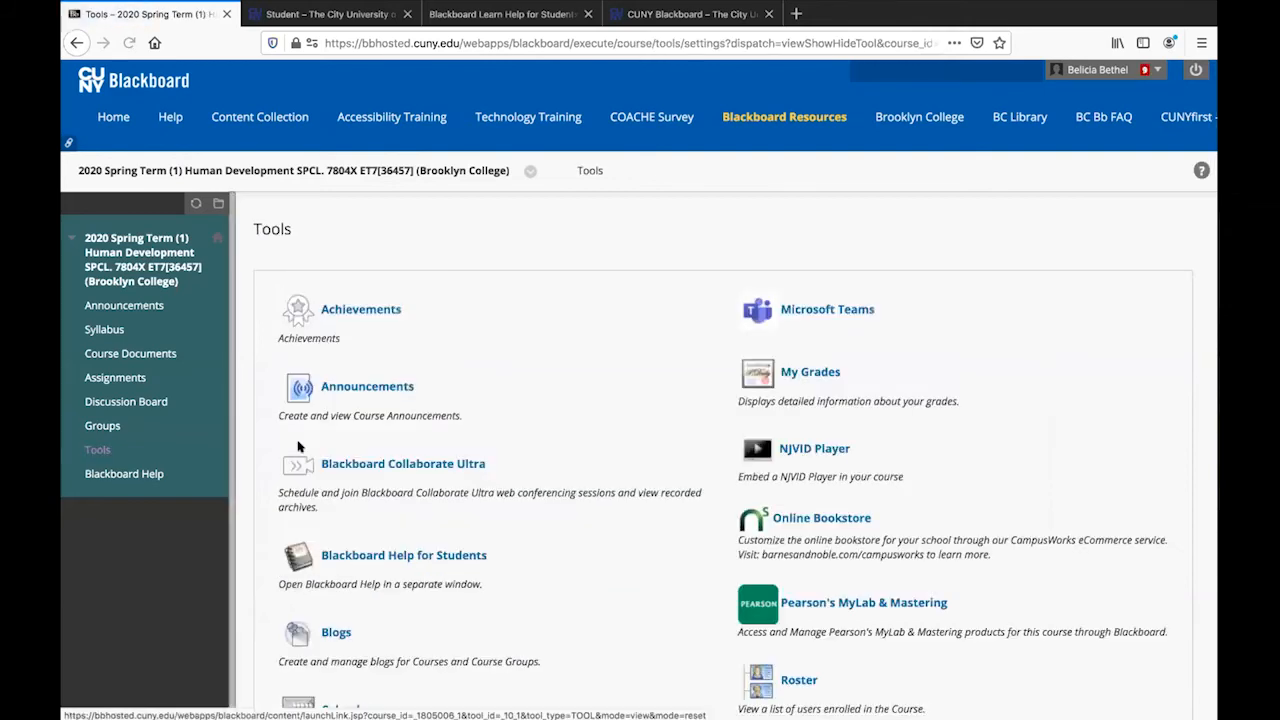
scroll("down", 3)
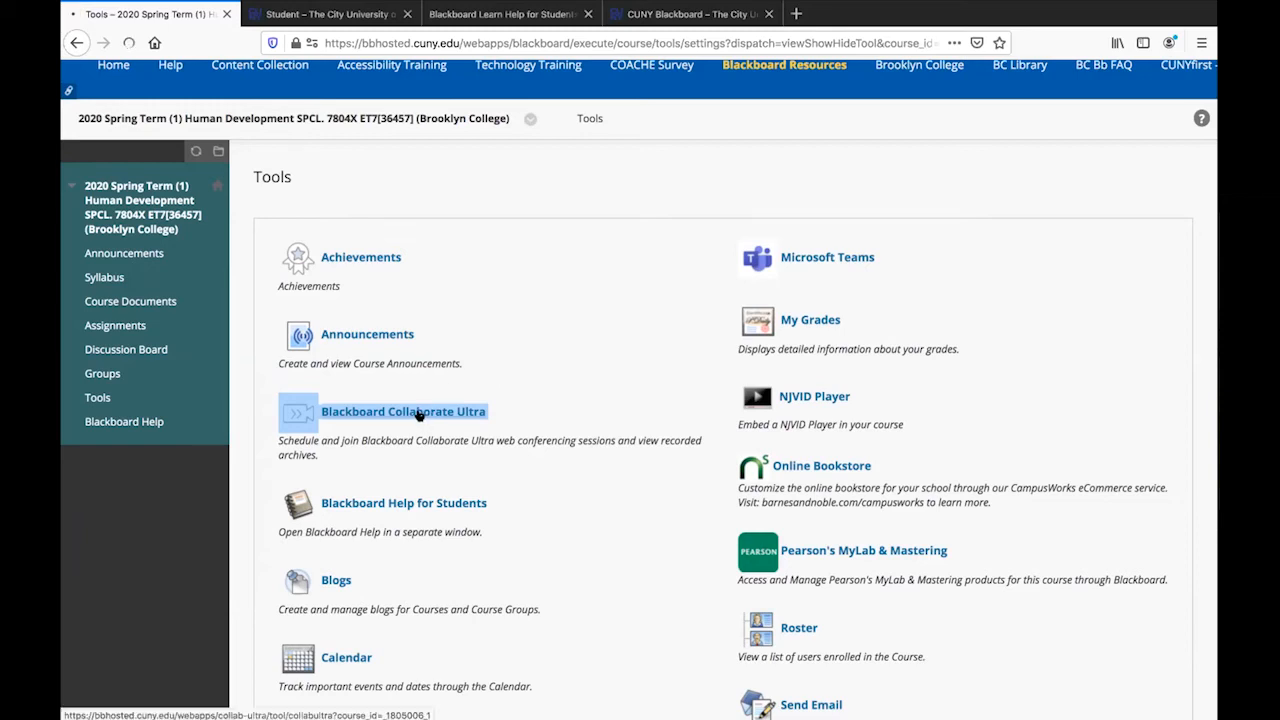
left_click(404, 412)
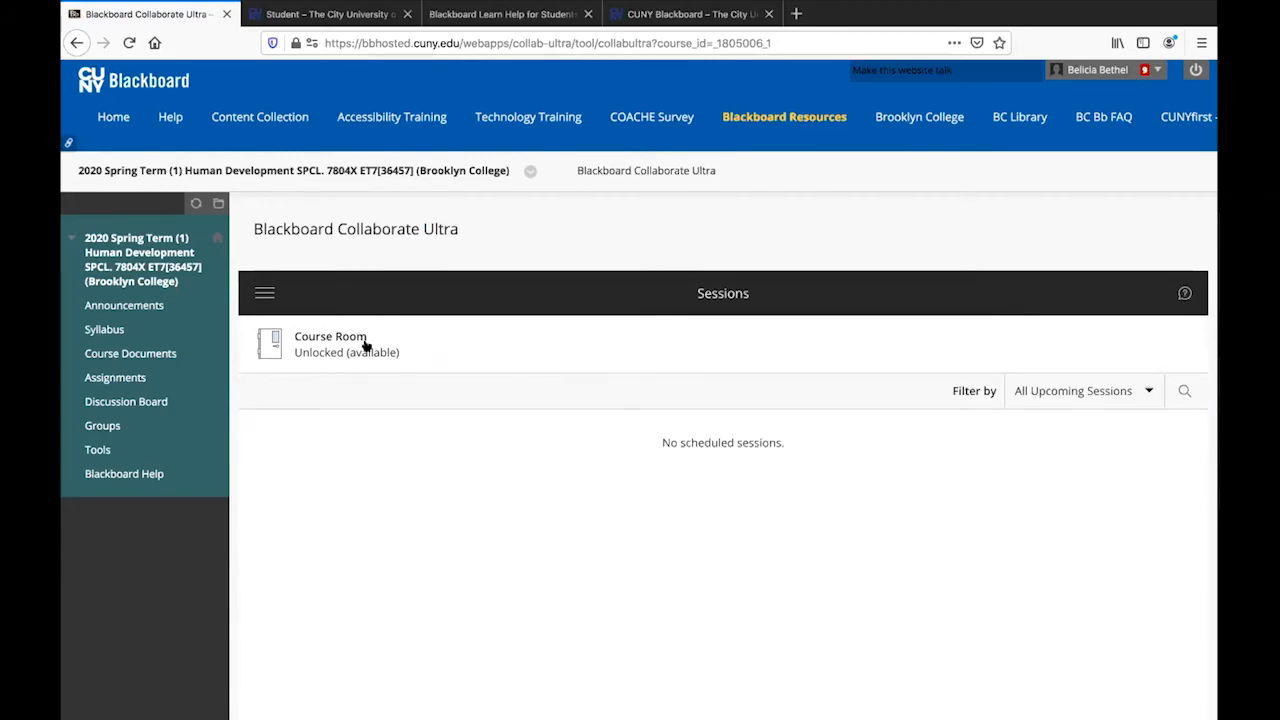
mouse_move(340, 340)
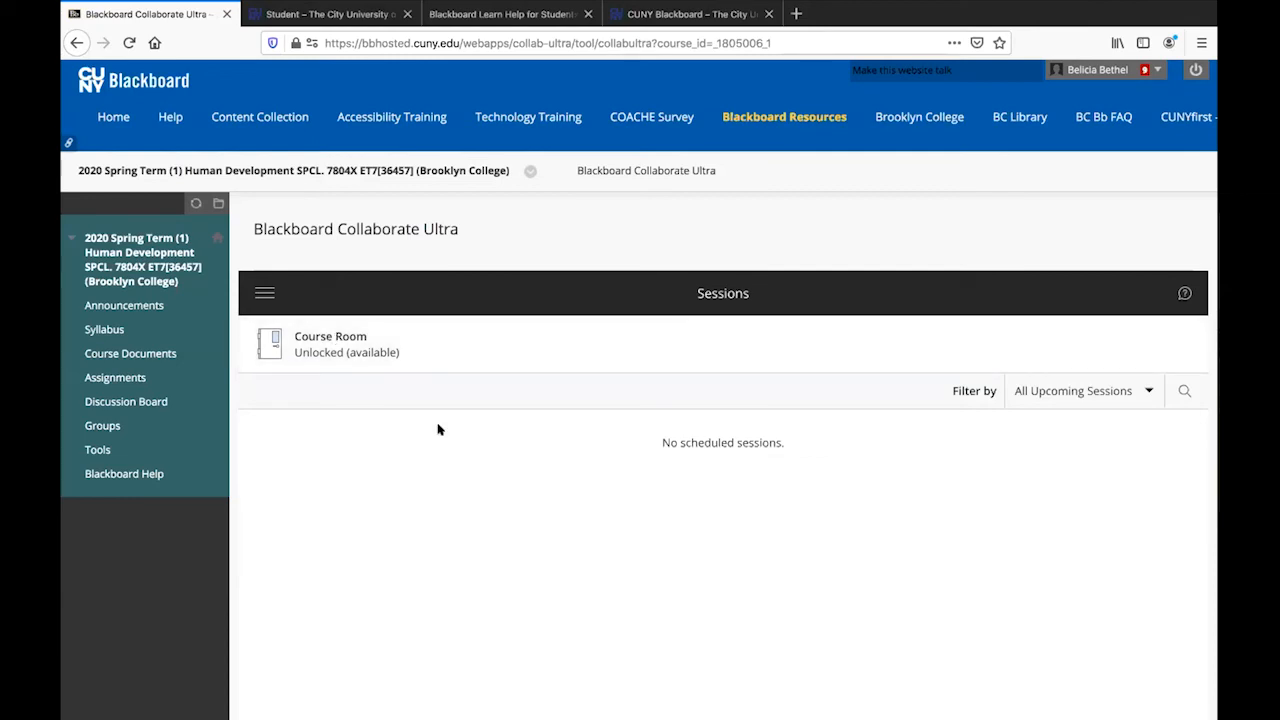
Return to Announcements and reopen the course Tools list.
left_click(124, 304)
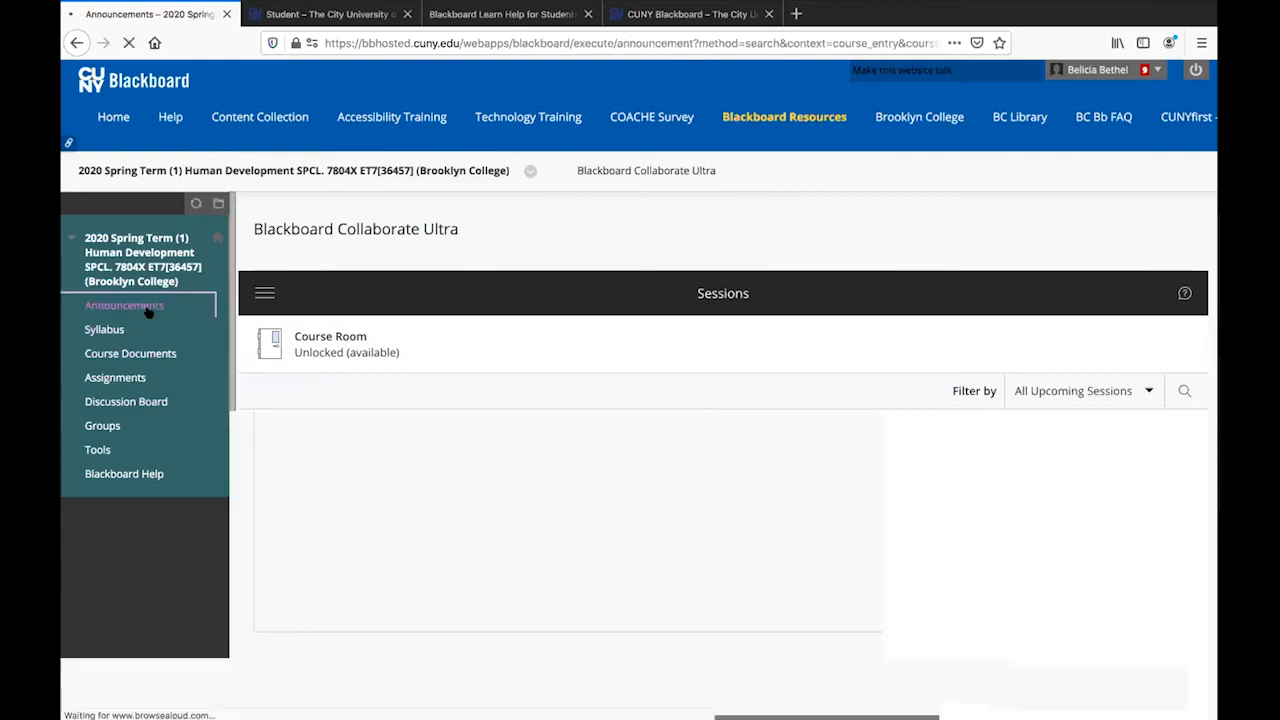
left_click(124, 304)
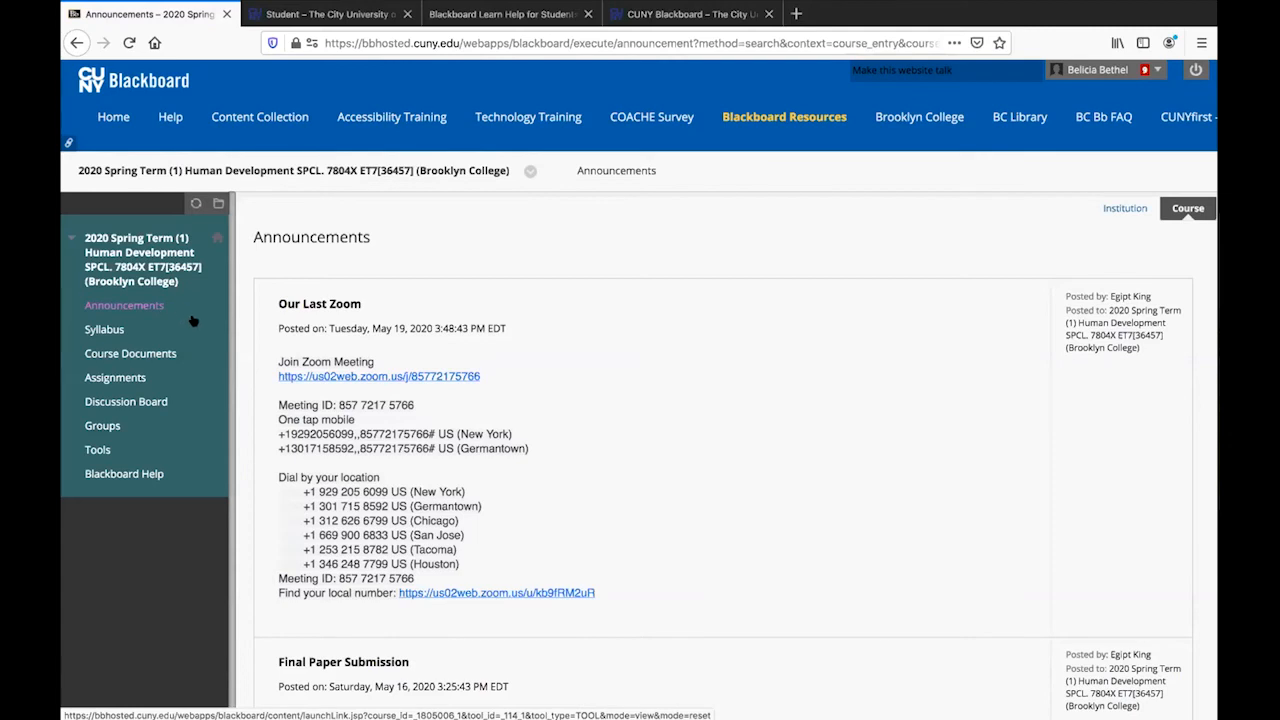
left_click(96, 448)
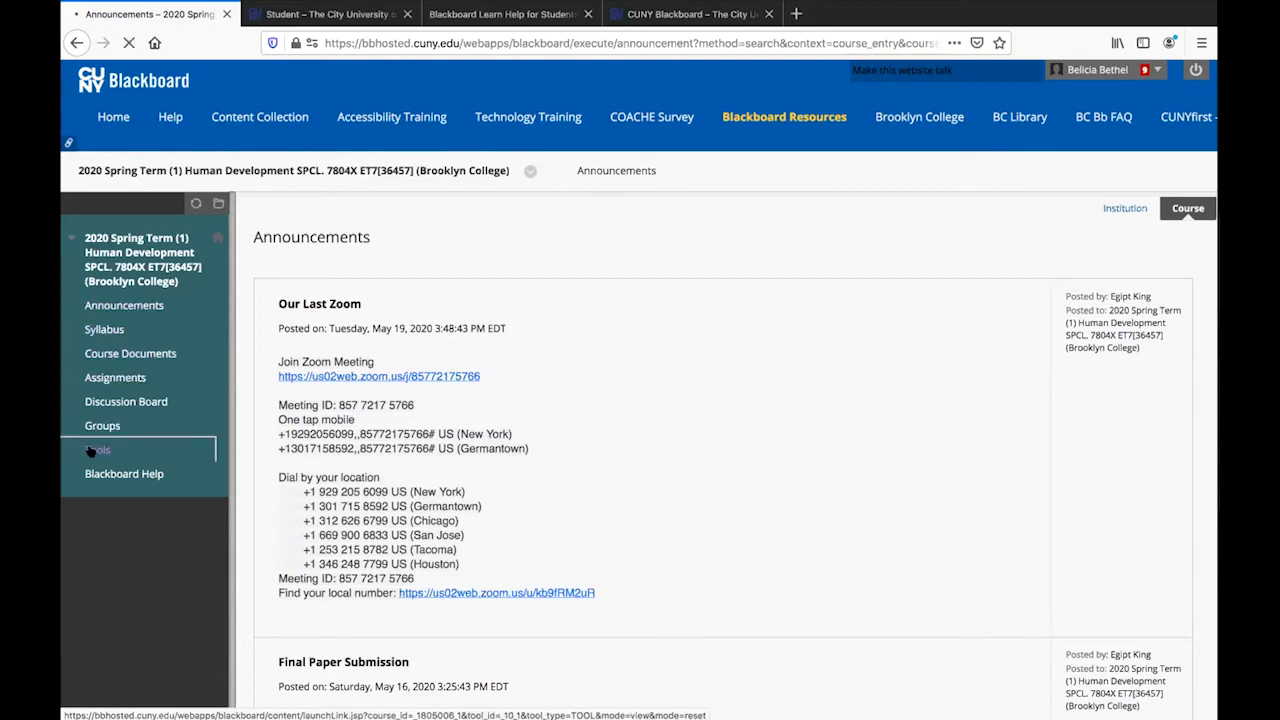
left_click(96, 448)
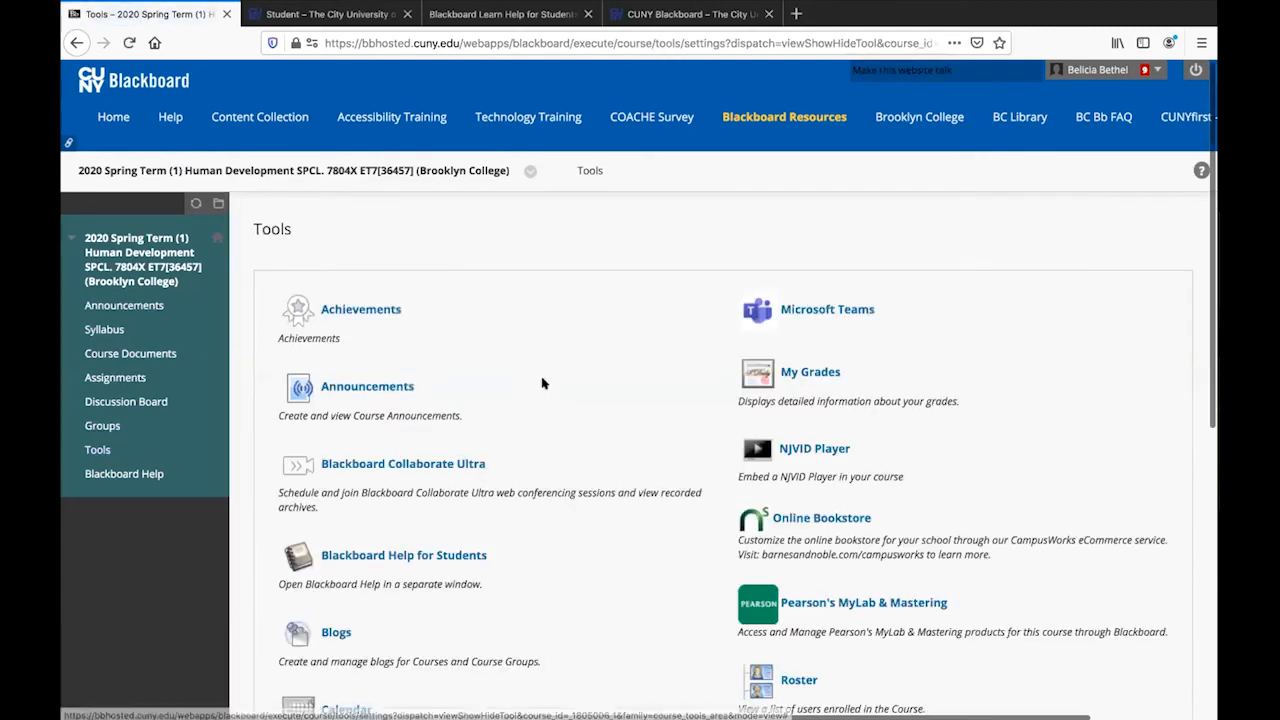
Open Send Email to view recipient choices like All Users, All Groups and Select Users.
scroll("down", 3)
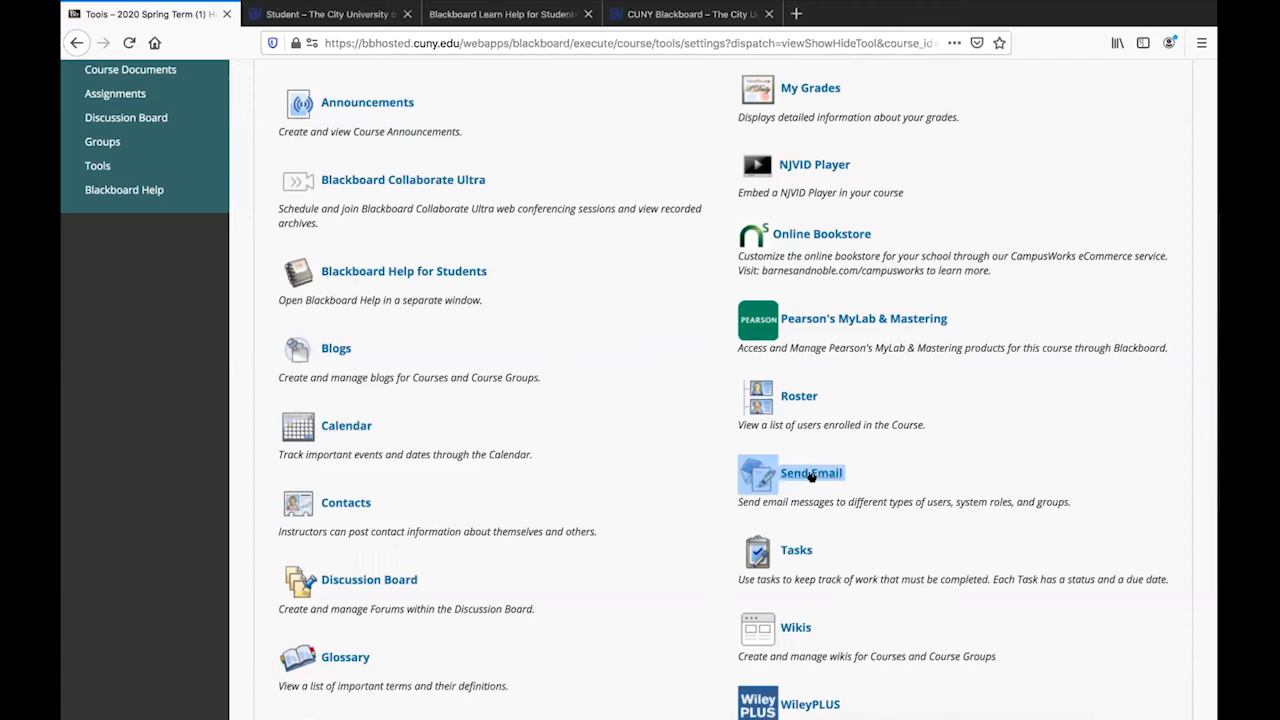
left_click(810, 472)
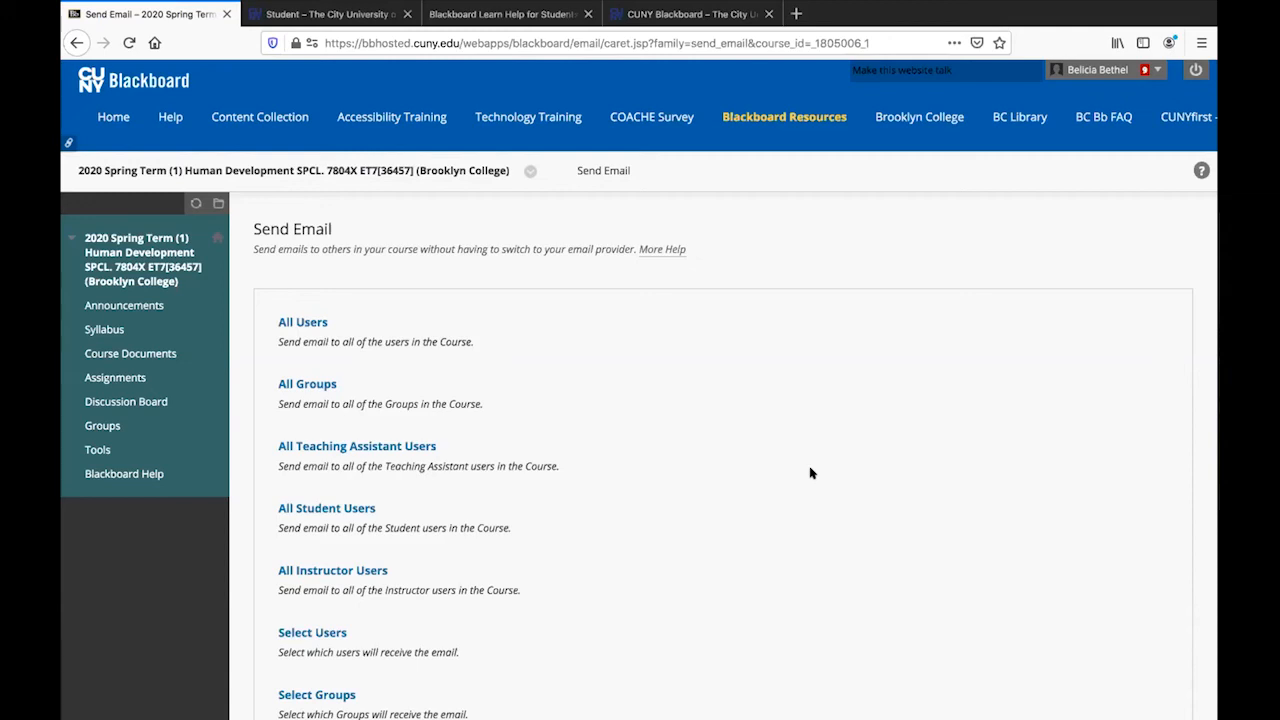
scroll("down", 3)
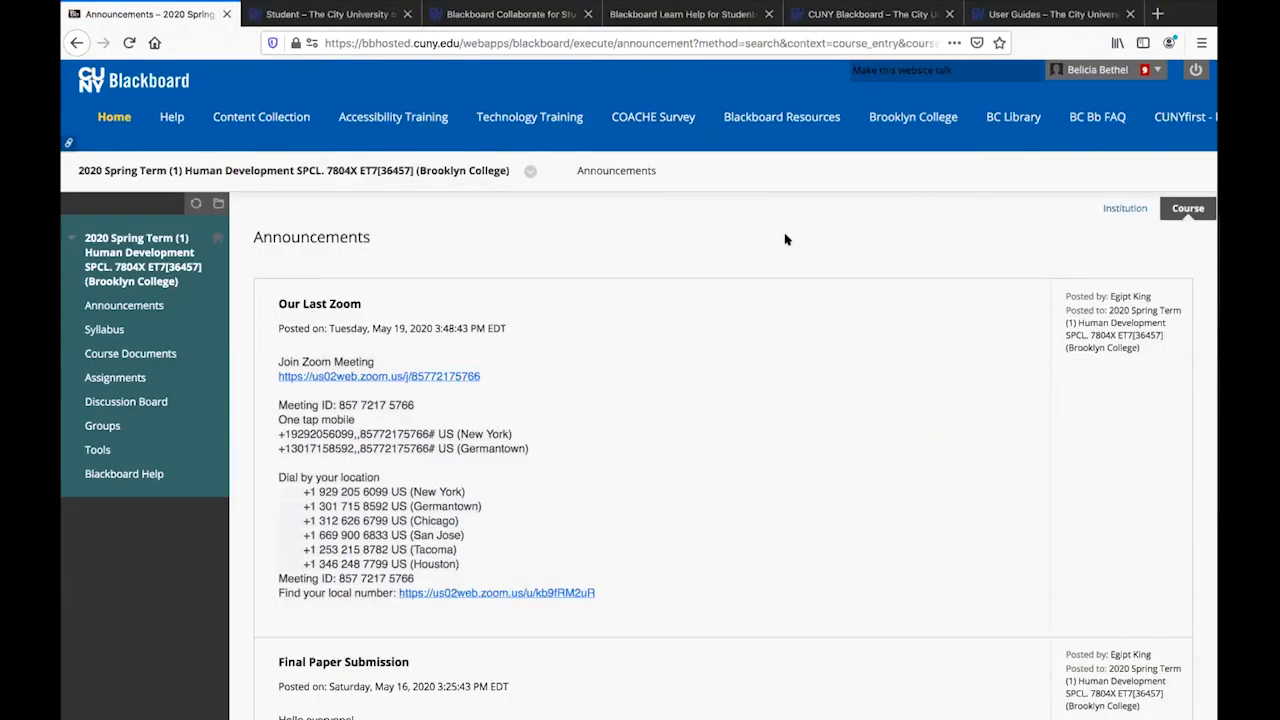
mouse_move(786, 238)
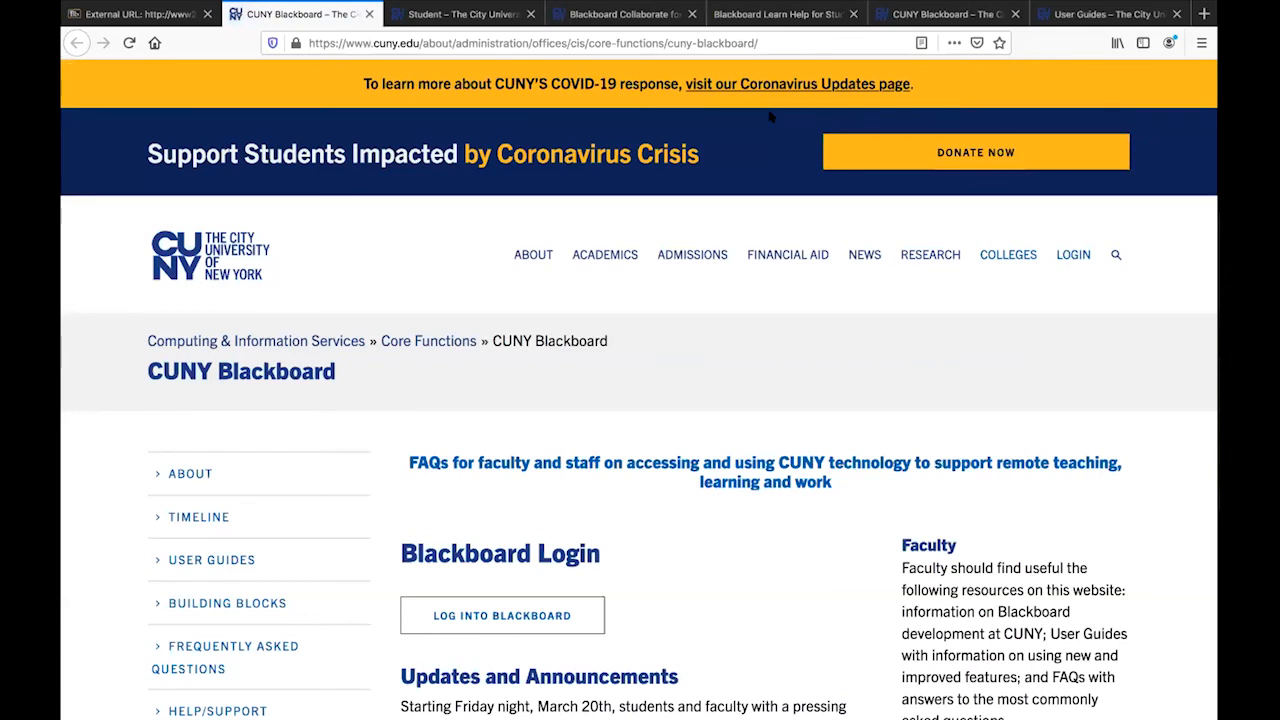
mouse_move(744, 138)
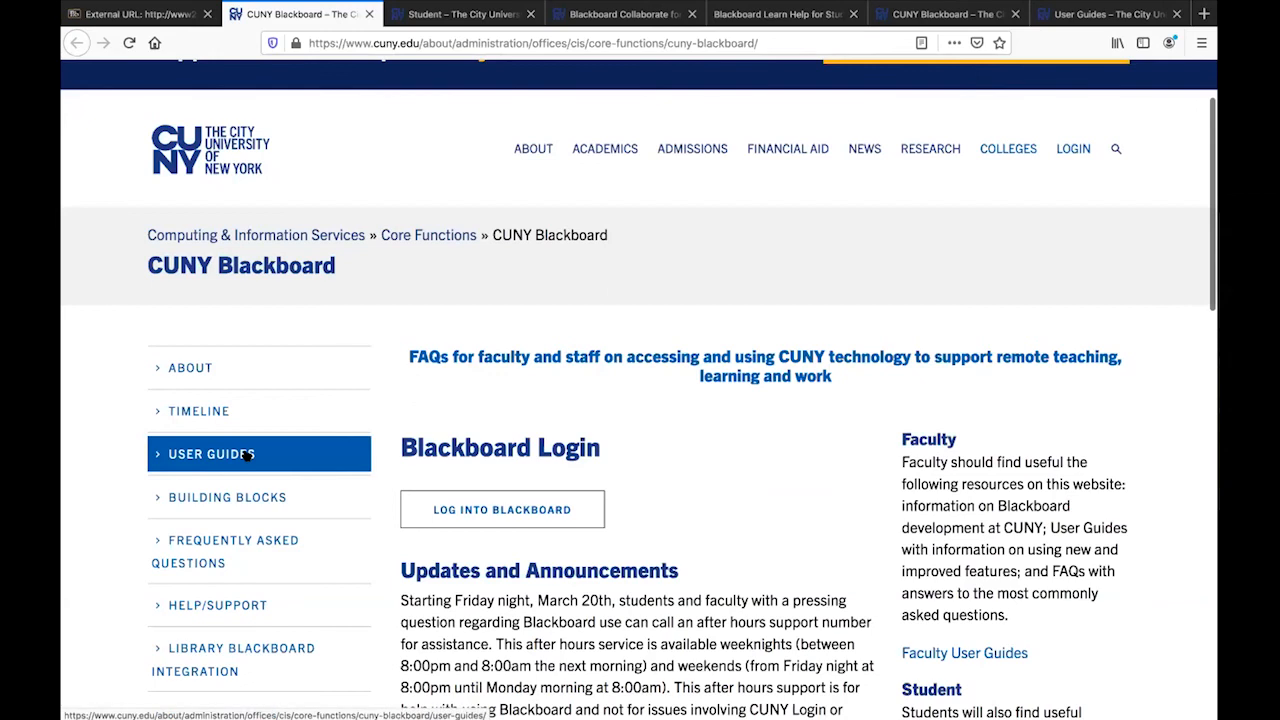
Open the CUNY Blackboard User Guides for students and browse the how-to list.
left_click(212, 452)
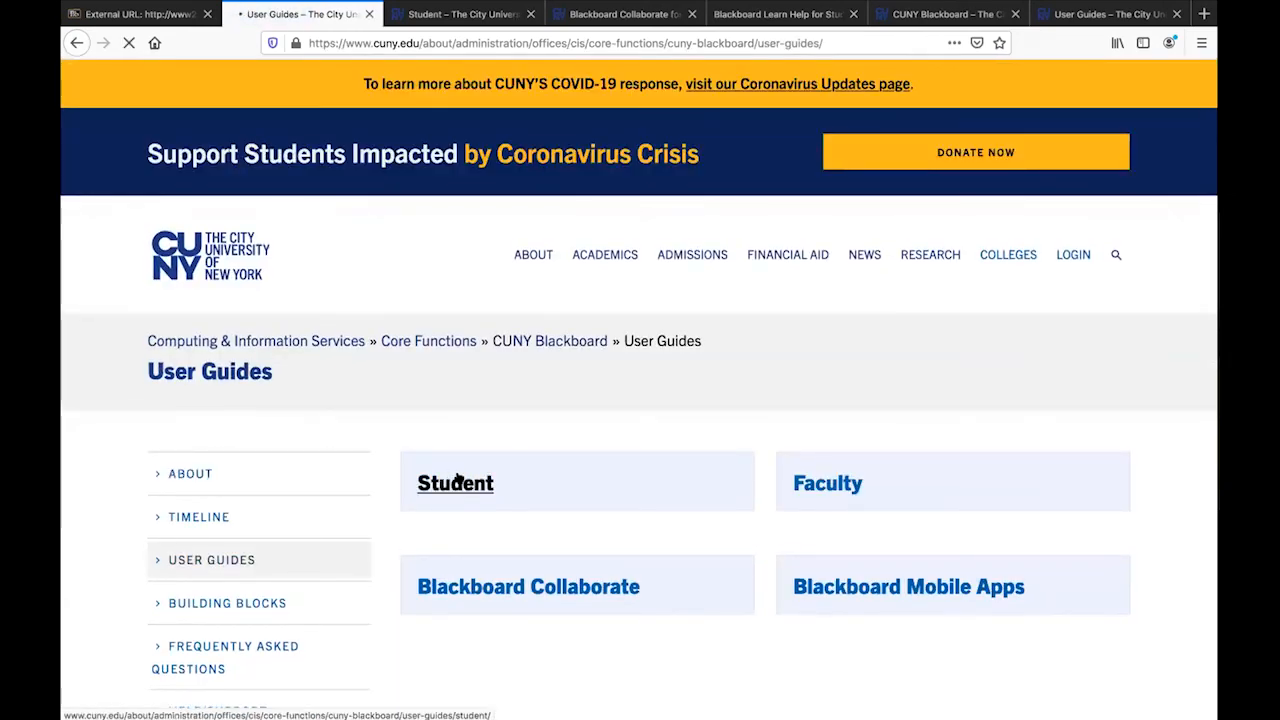
left_click(456, 482)
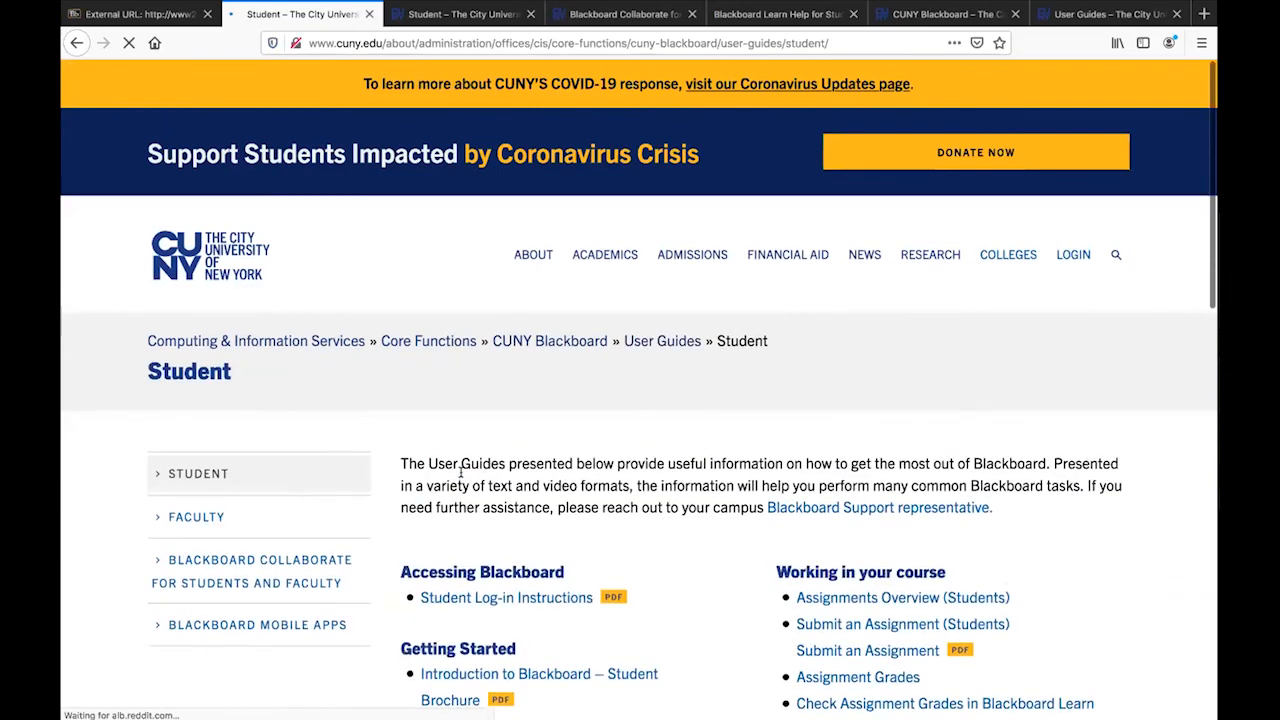
scroll("down", 3)
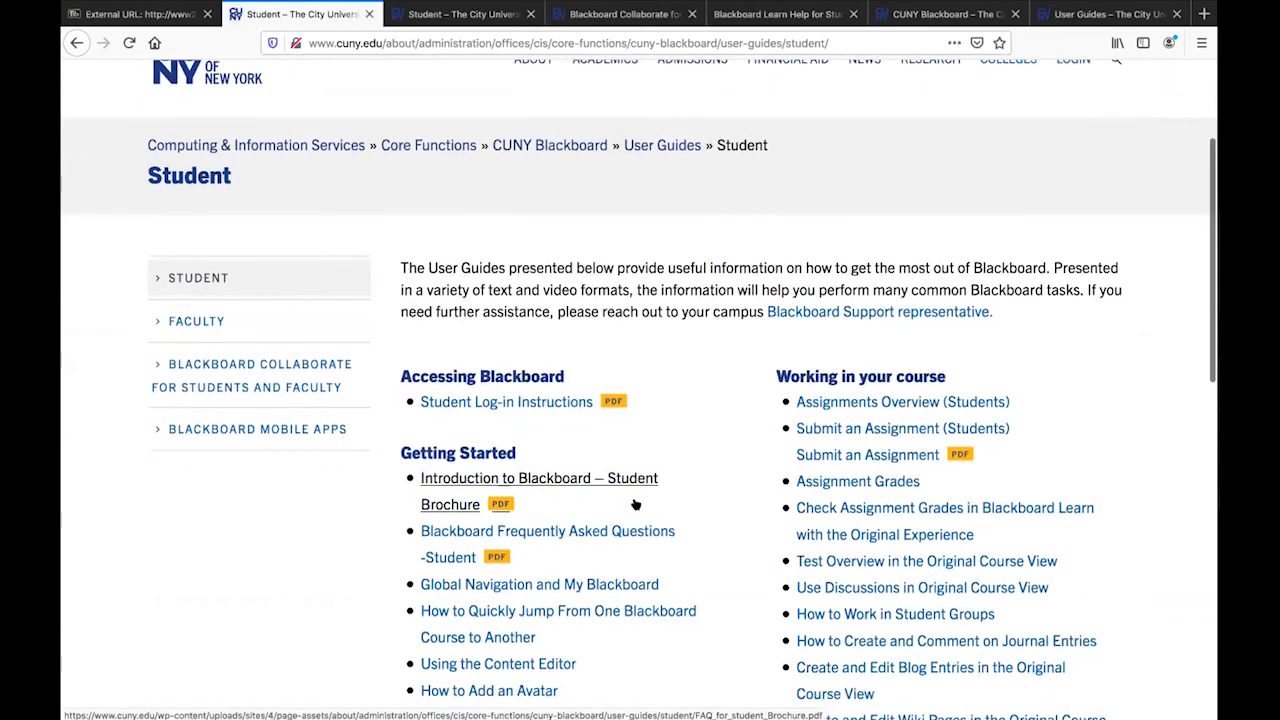
scroll("down", 3)
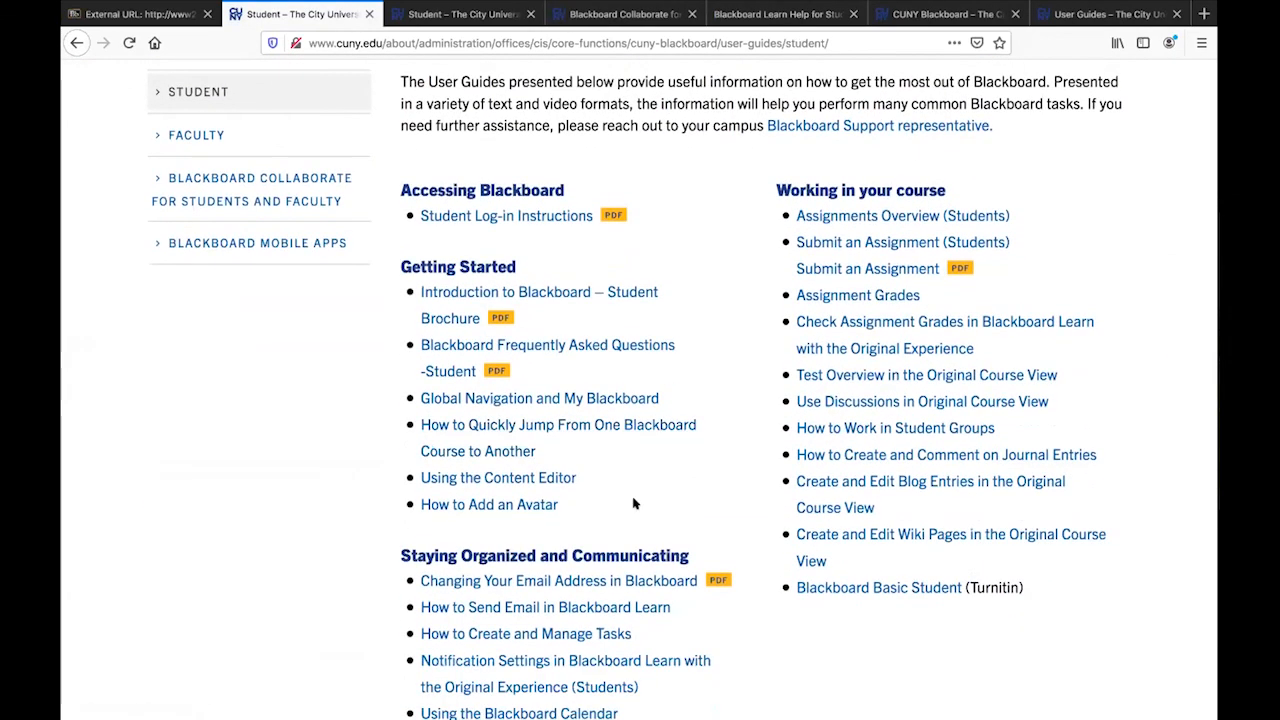